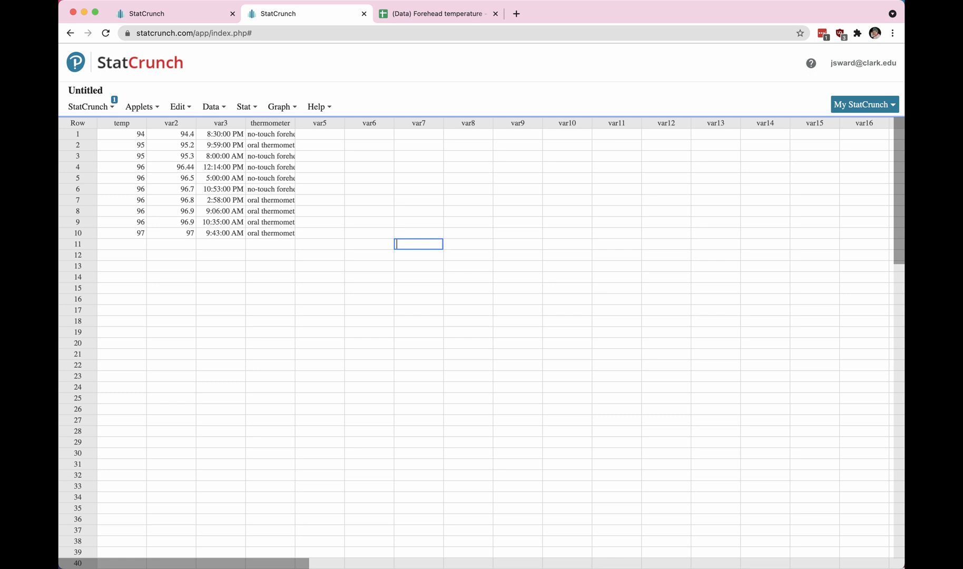
mouse_move(335, 524)
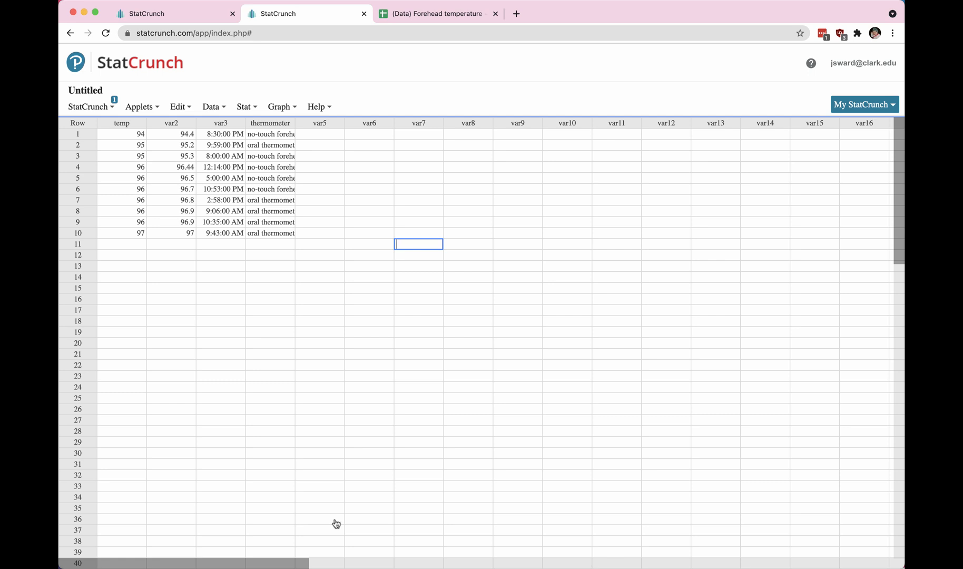
mouse_move(370, 176)
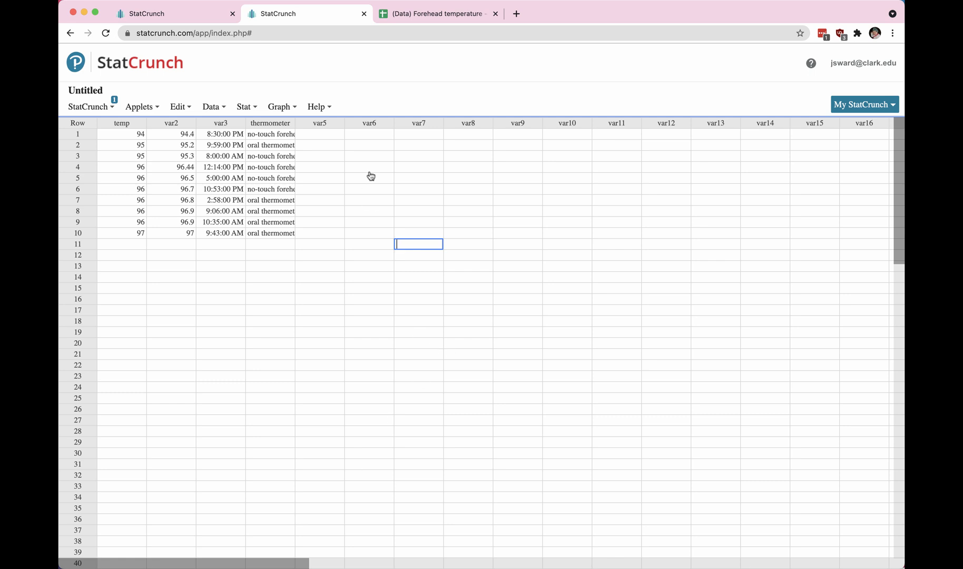
mouse_move(133, 134)
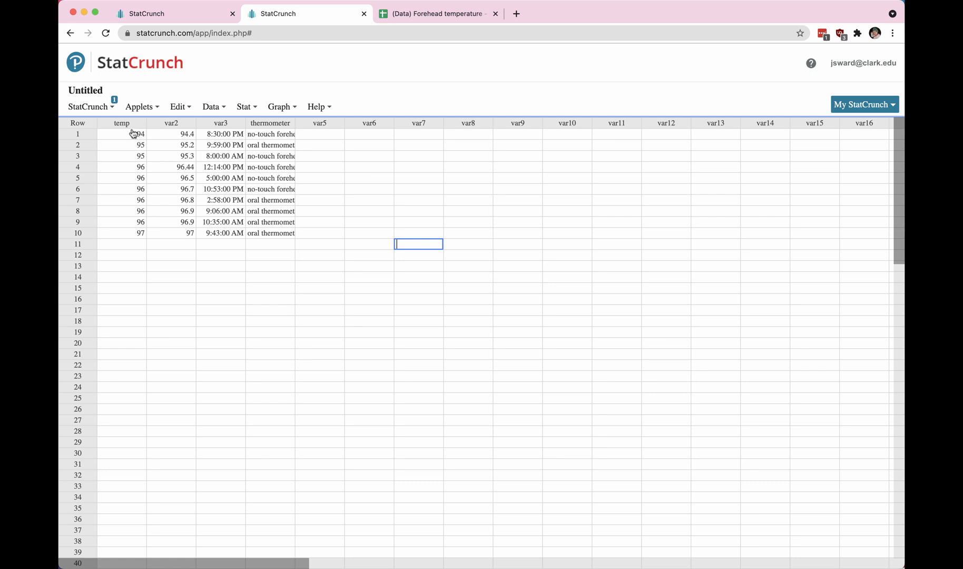
mouse_move(124, 210)
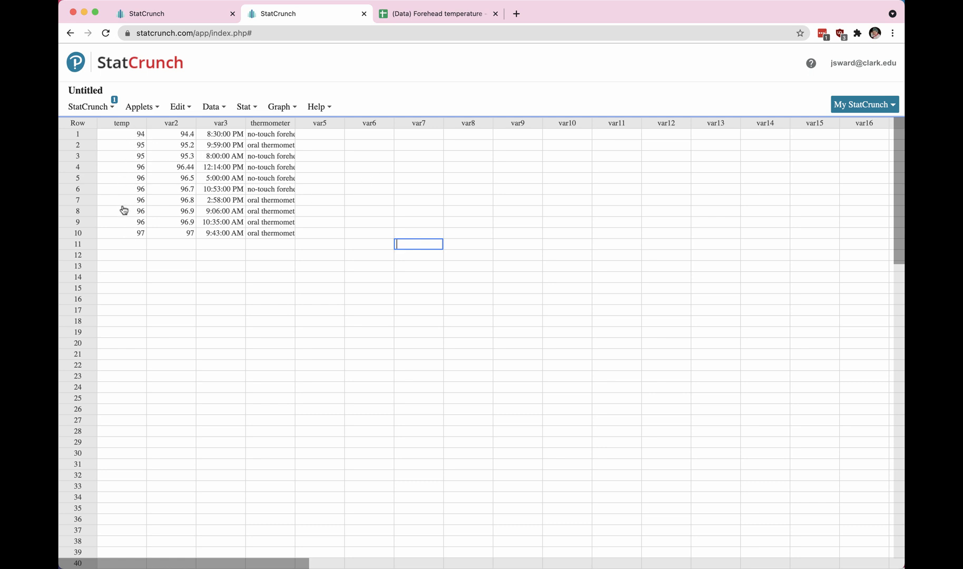
Show the Graph menu's list of available graph types over the temp data.
click(317, 106)
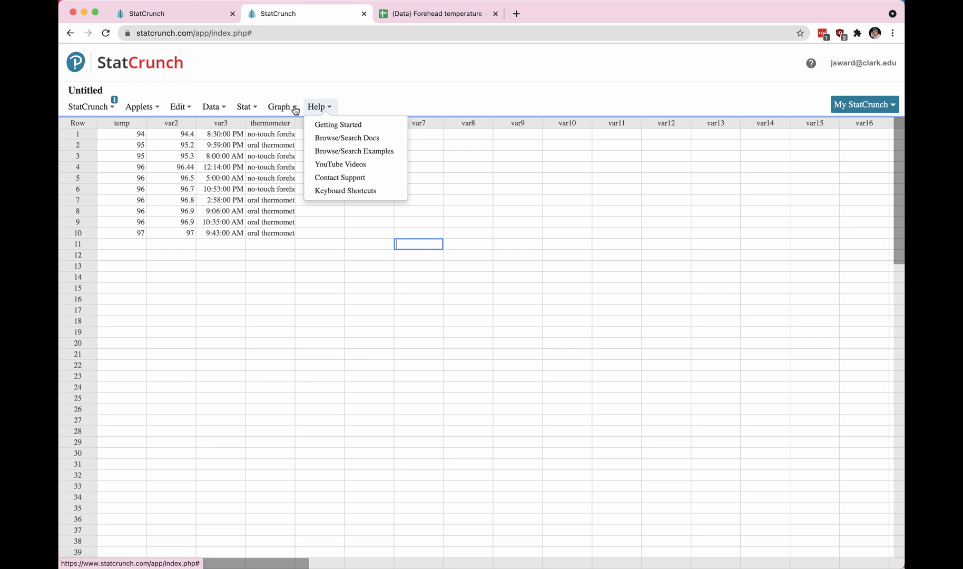
click(281, 107)
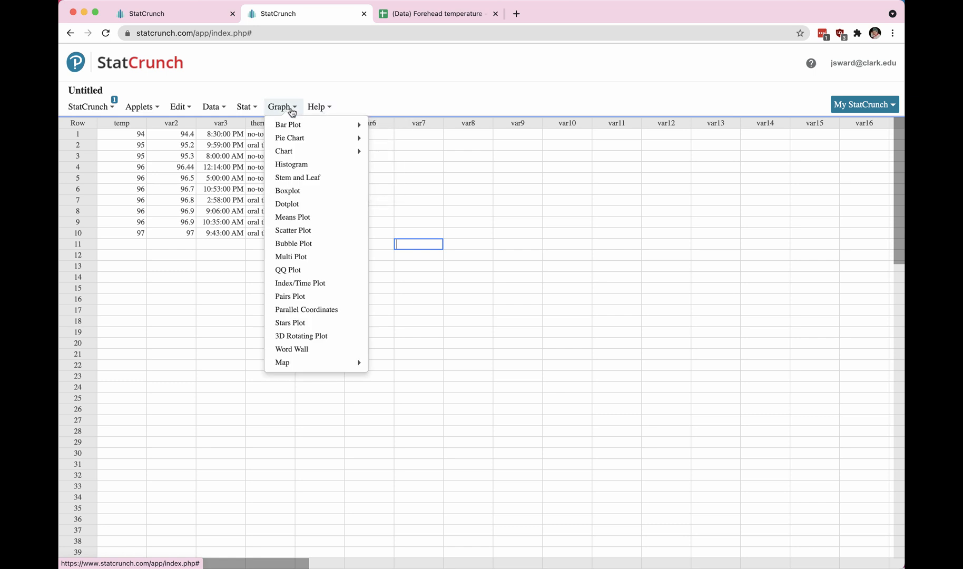
mouse_move(291, 164)
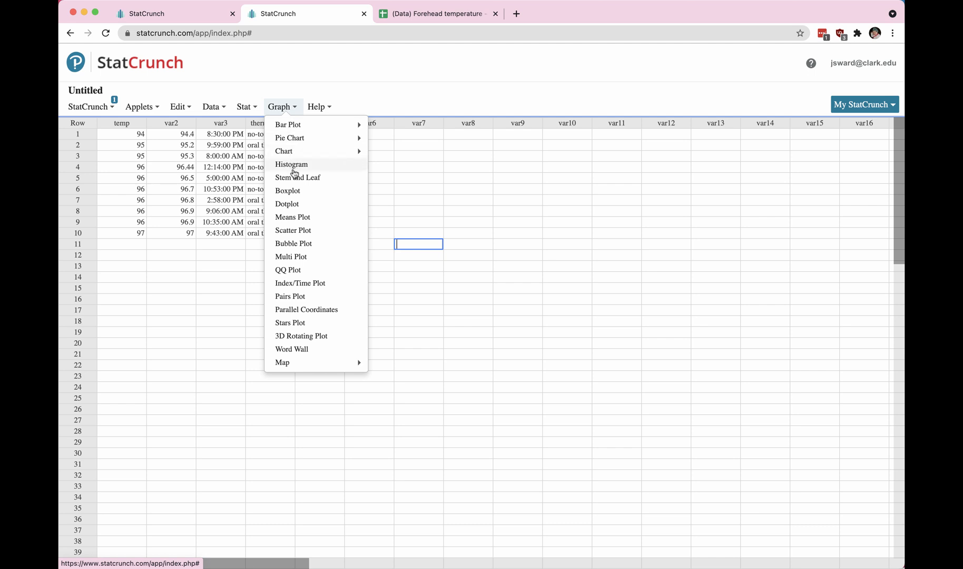
mouse_move(287, 191)
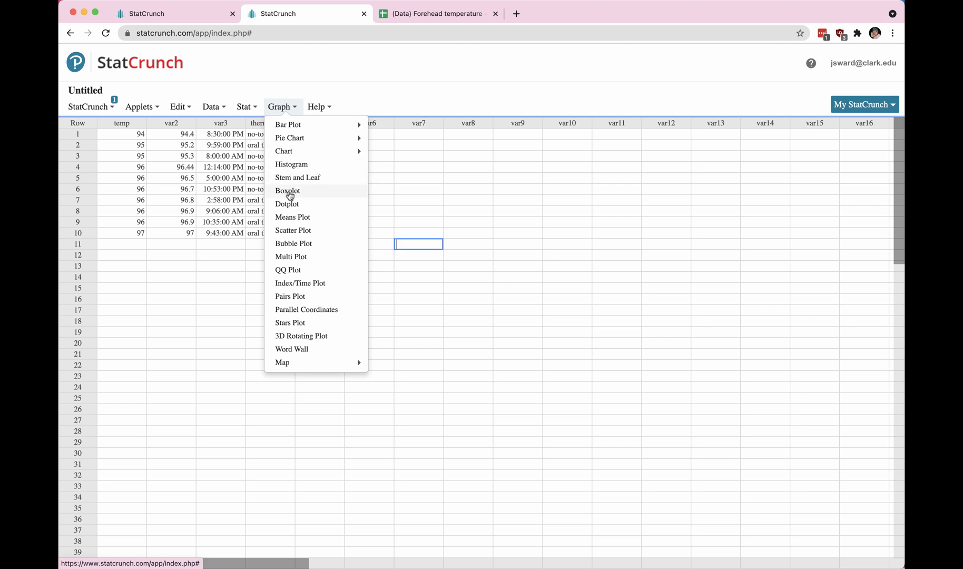
mouse_move(287, 204)
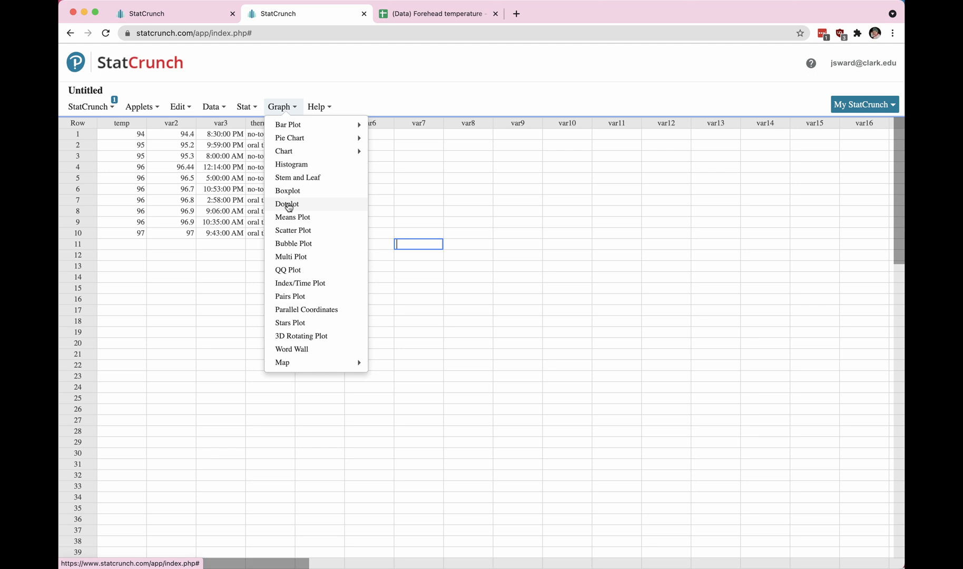
mouse_move(291, 164)
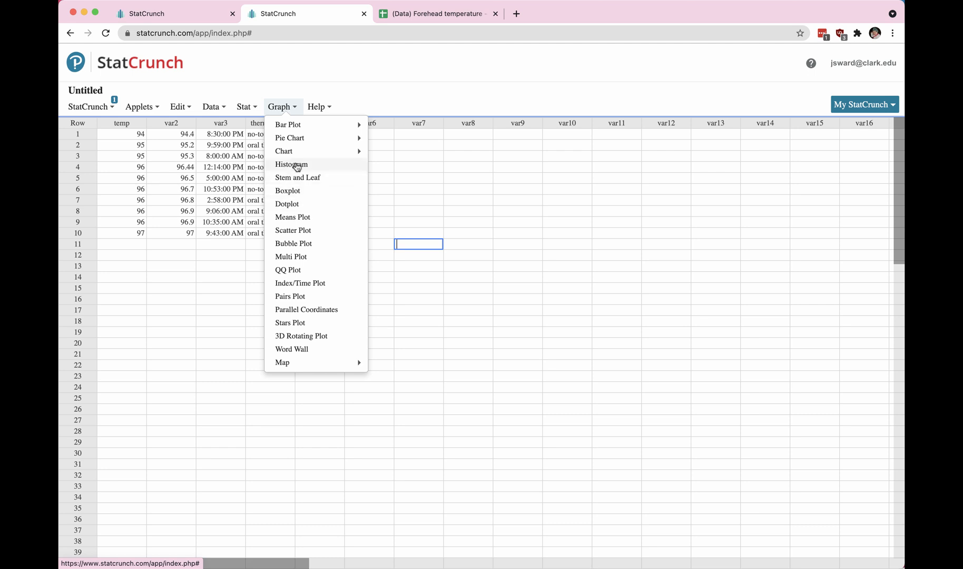
Set up a histogram of temp with bins starting at 92 and width 1.
click(291, 164)
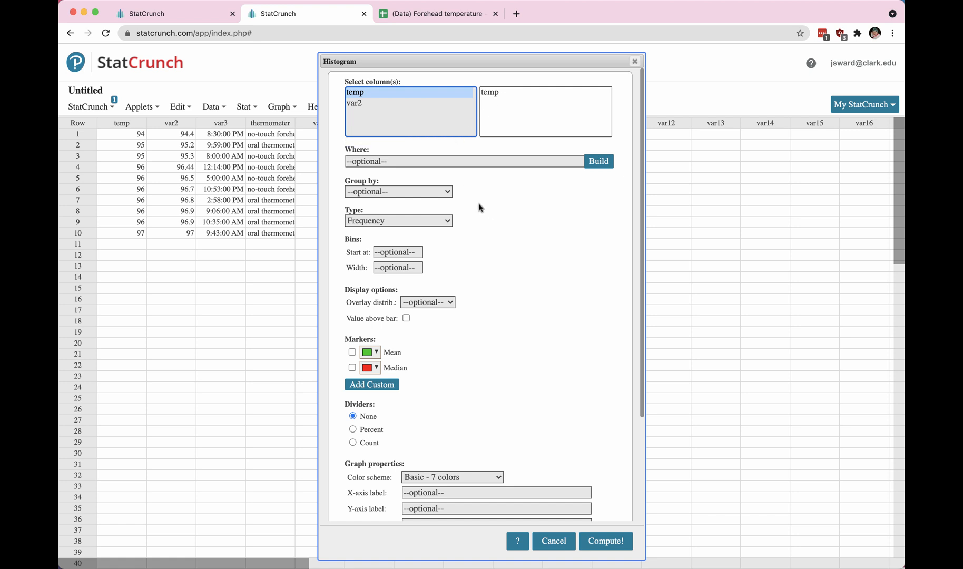
mouse_move(362, 255)
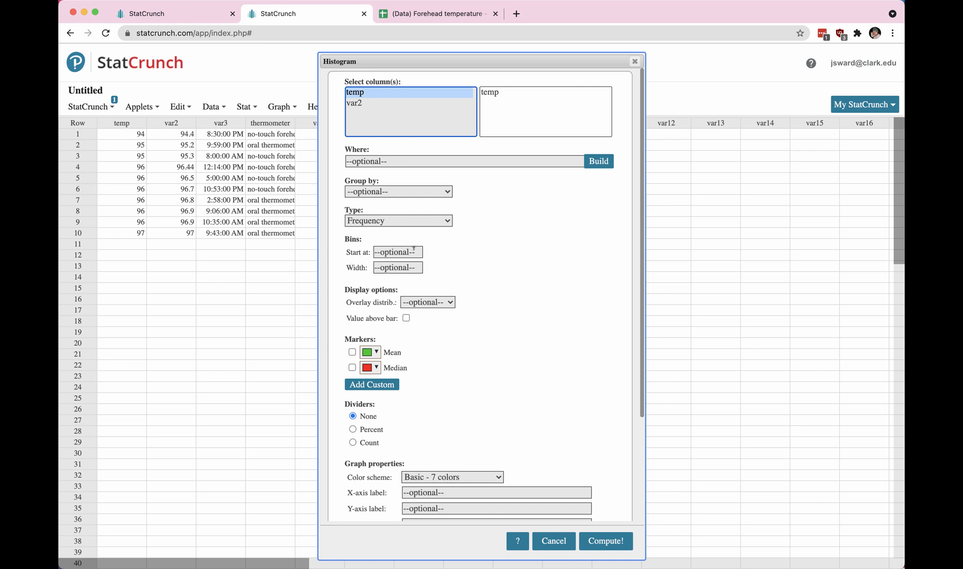
click(397, 252)
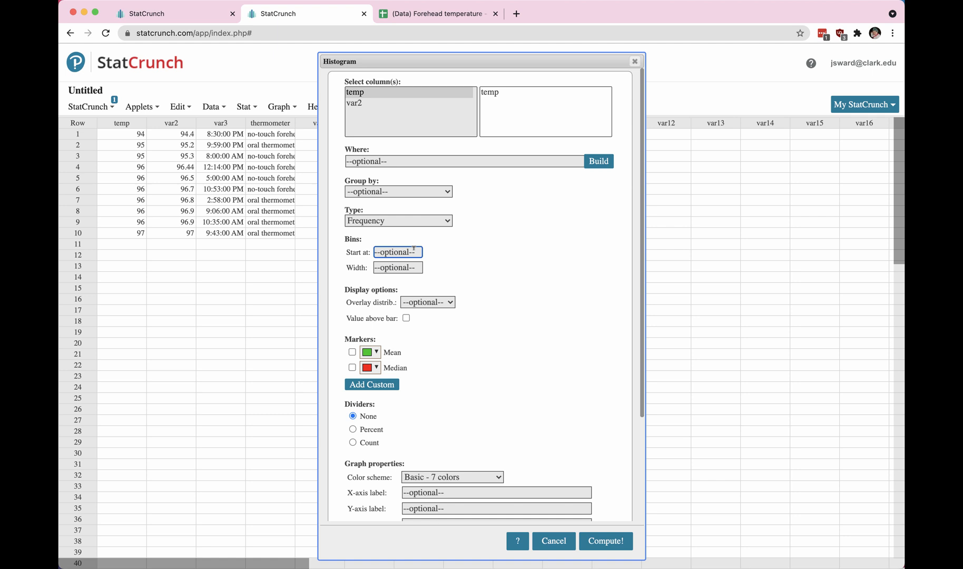
text(92)
click(397, 267)
text(1)
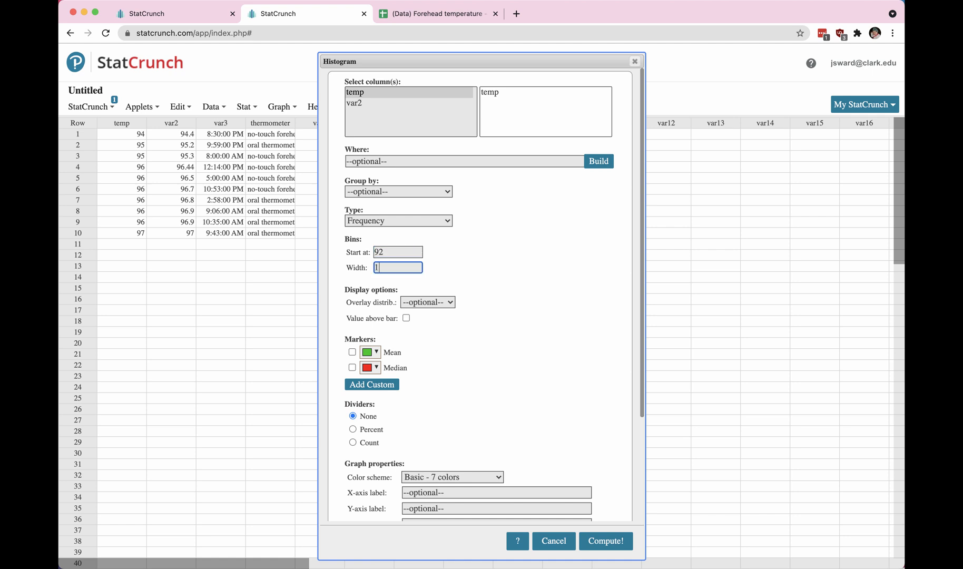
scroll(down, 3)
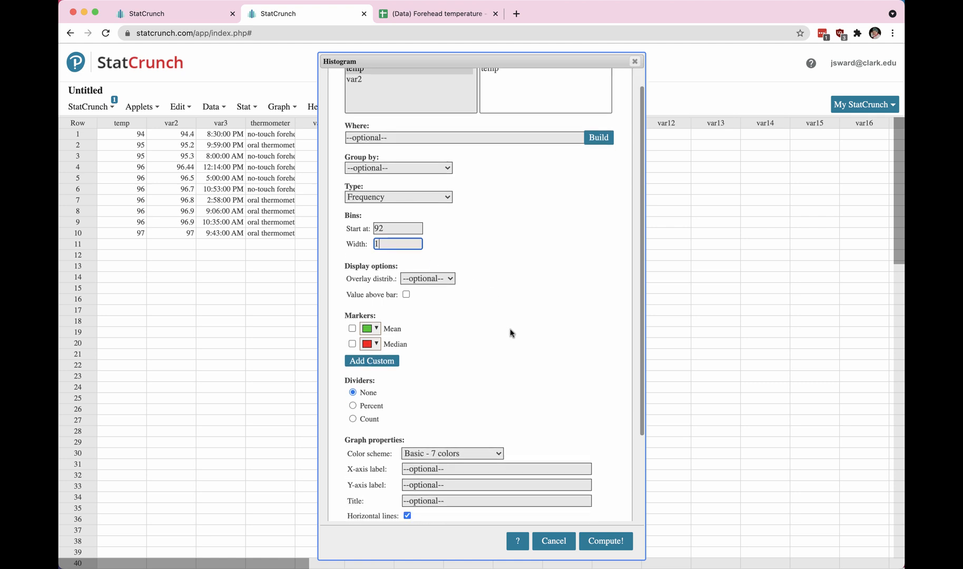
scroll(down, 3)
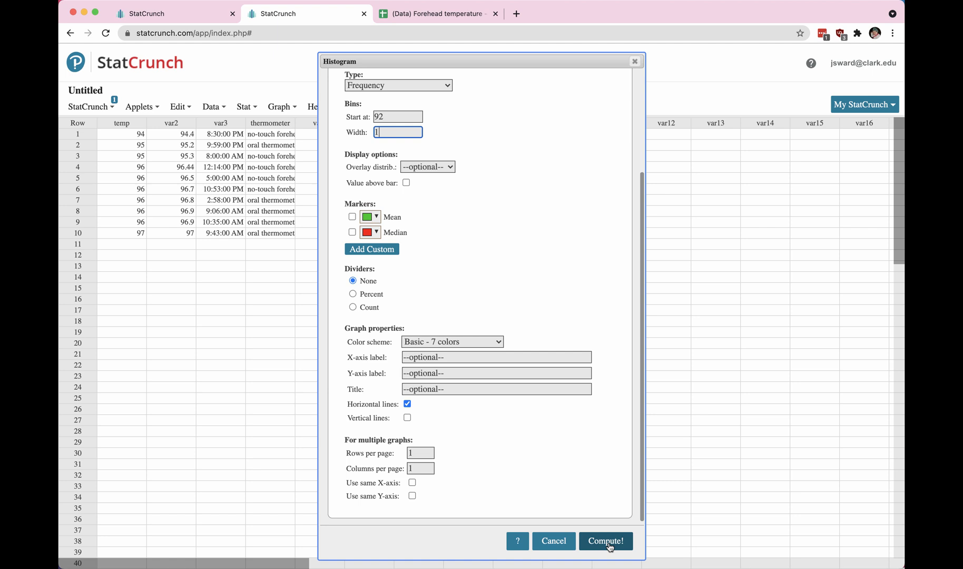
Compute the temp histogram and move its window left beside the data.
click(605, 542)
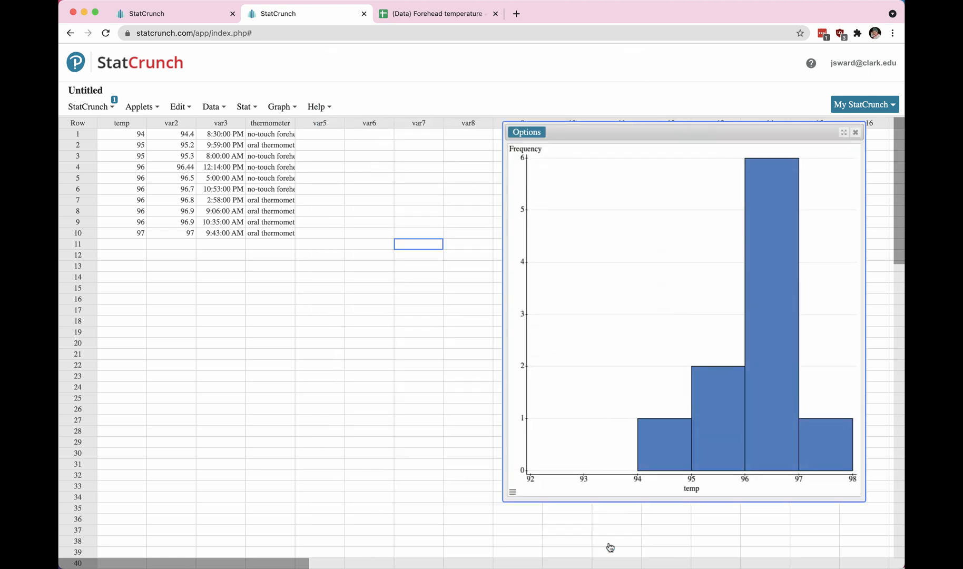
drag(681, 132, 526, 119)
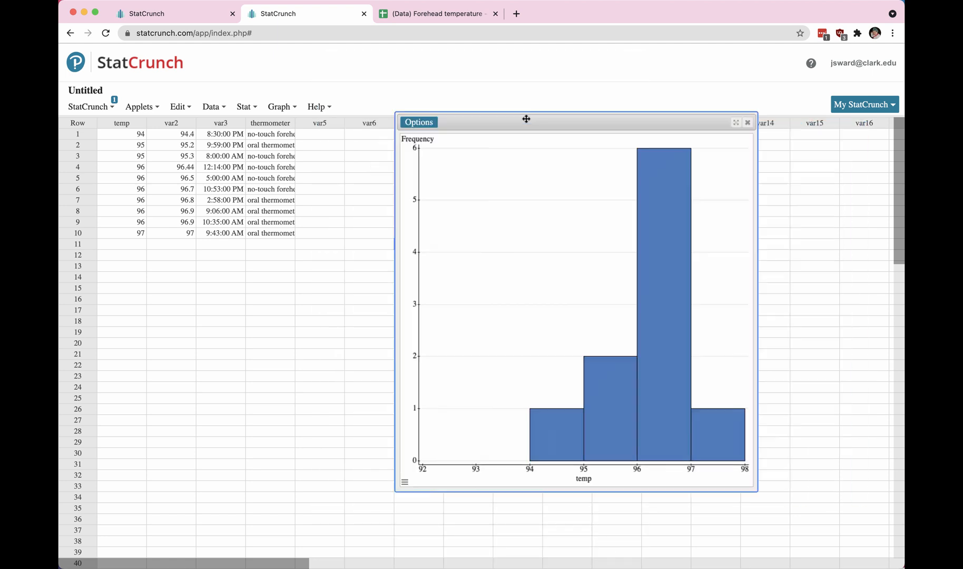
drag(526, 119, 492, 151)
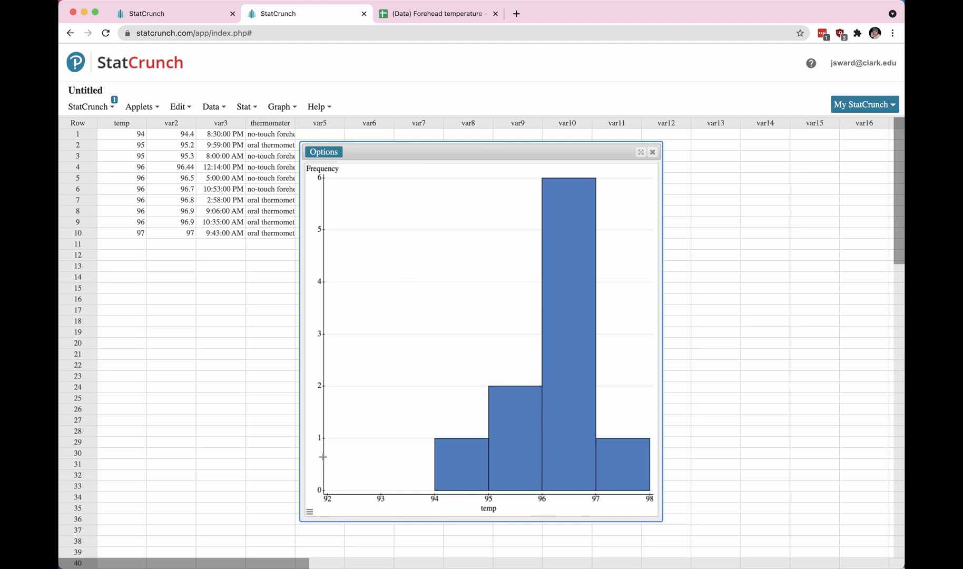
mouse_move(527, 500)
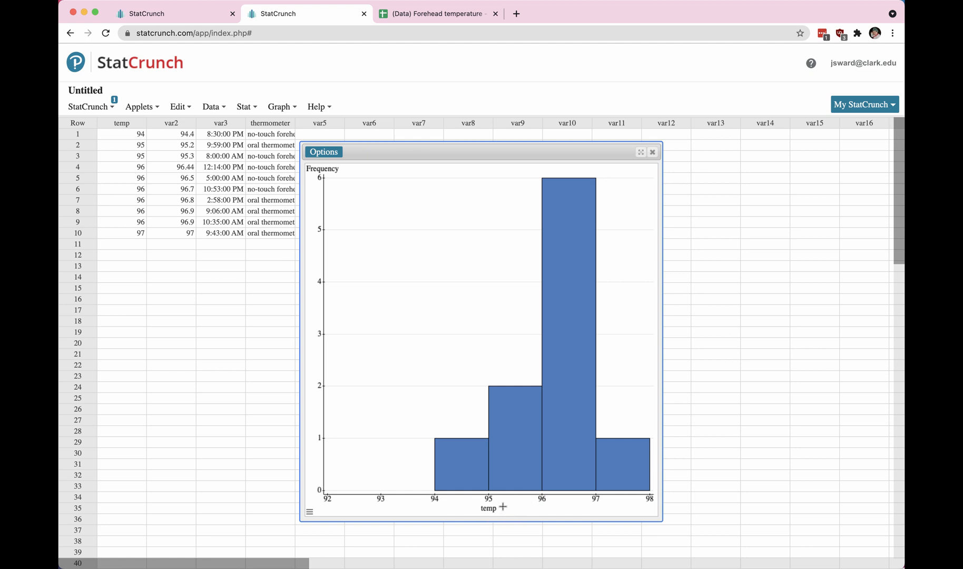
mouse_move(386, 190)
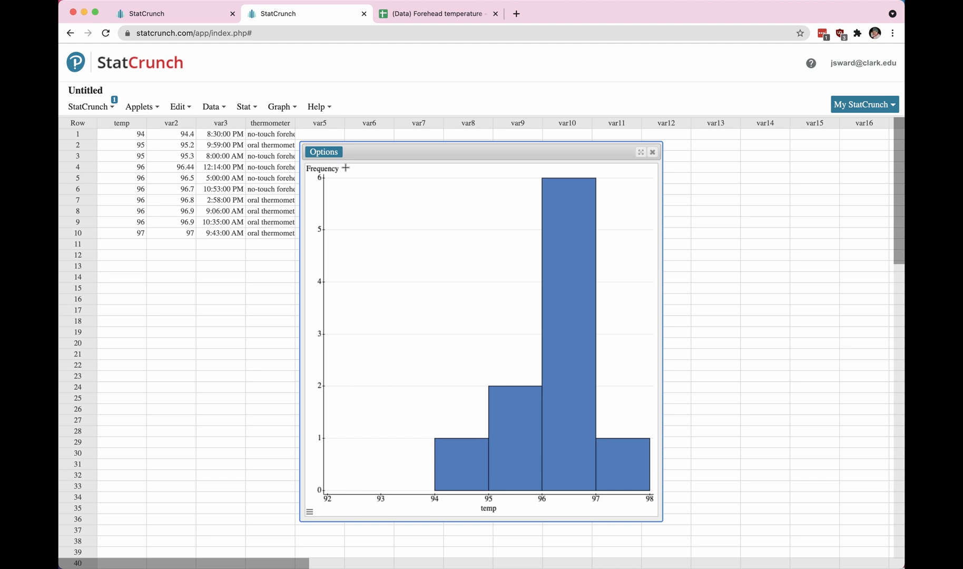
Edit the histogram so its bins start at 93.
click(324, 151)
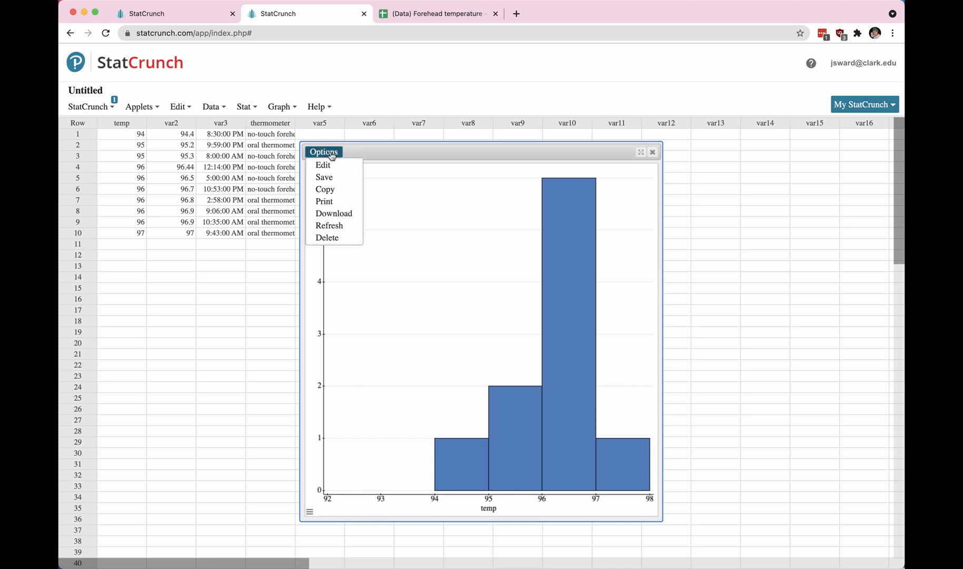
click(322, 164)
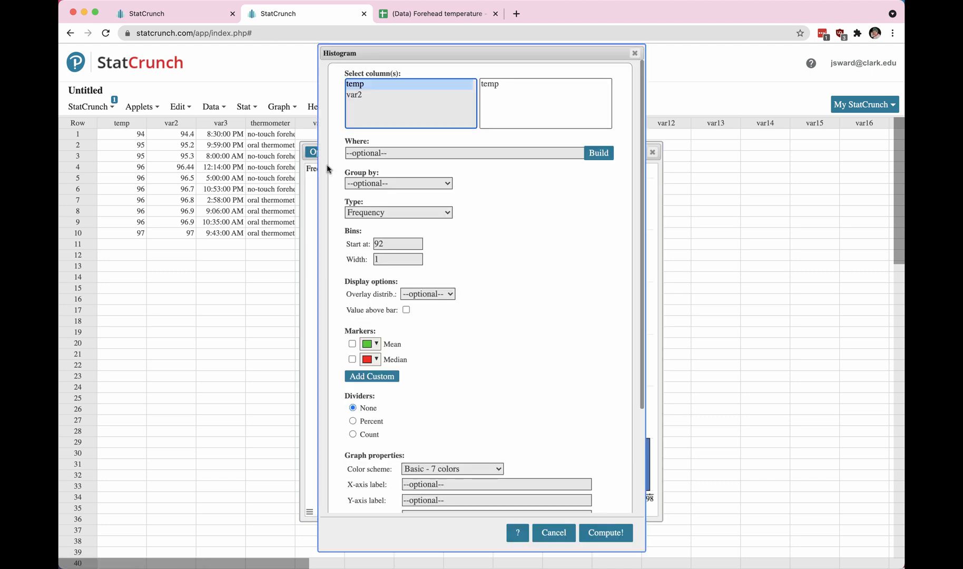
click(397, 244)
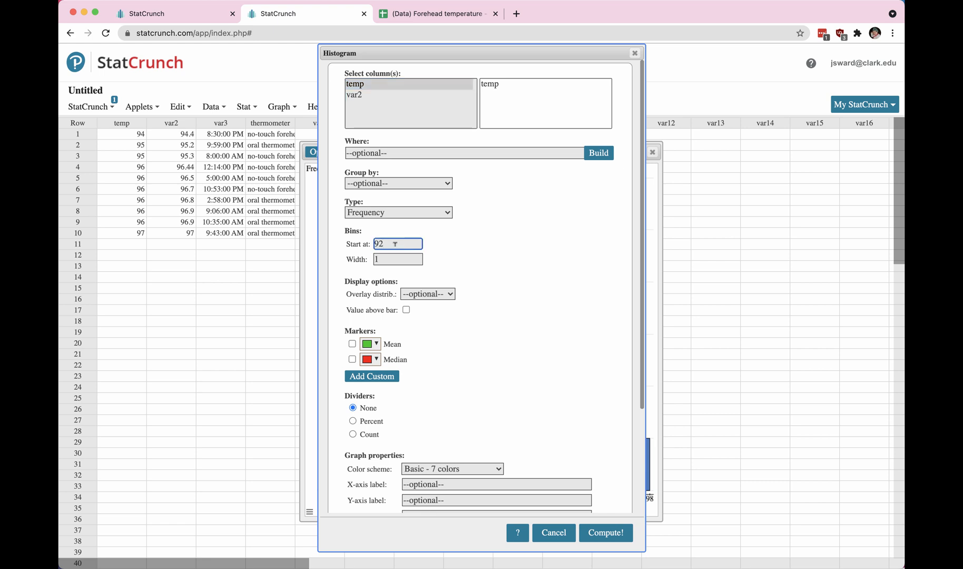
text(93)
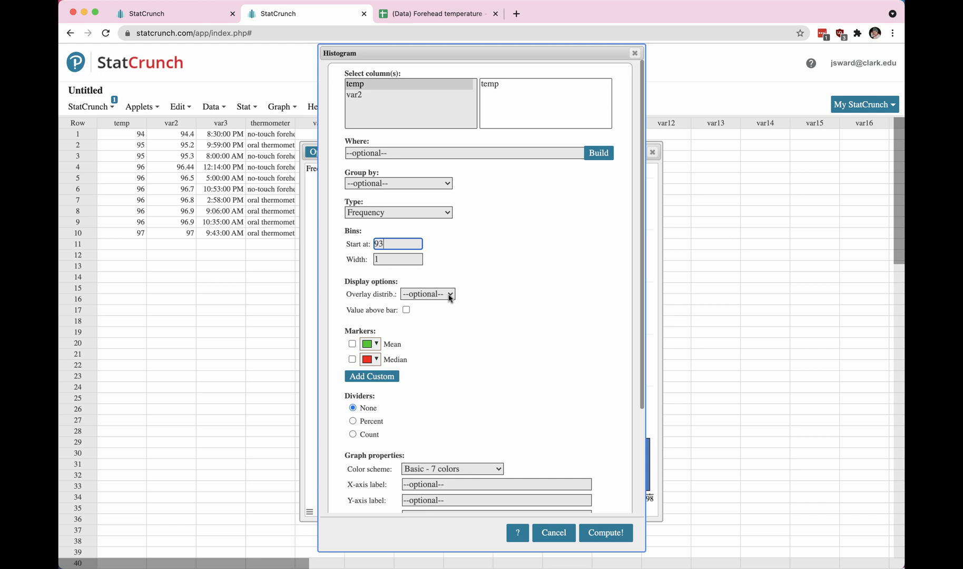
Overlay a Normal distribution on the histogram.
click(428, 294)
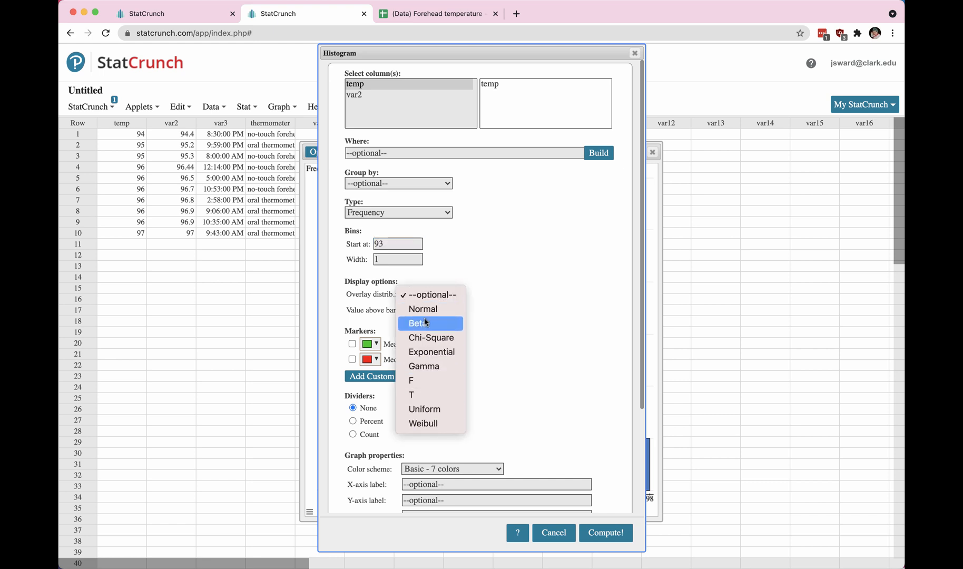
mouse_move(423, 309)
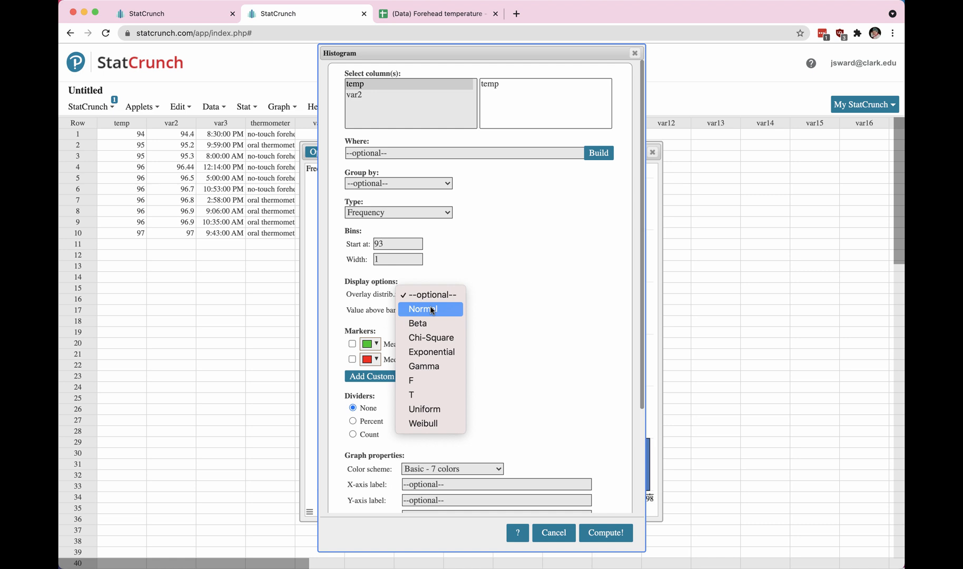
click(421, 309)
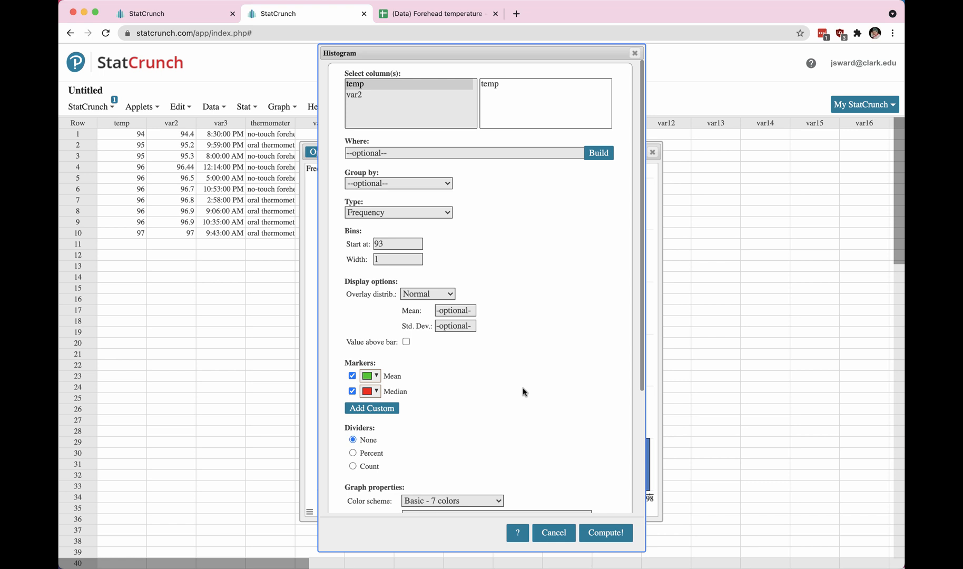
scroll(down, 3)
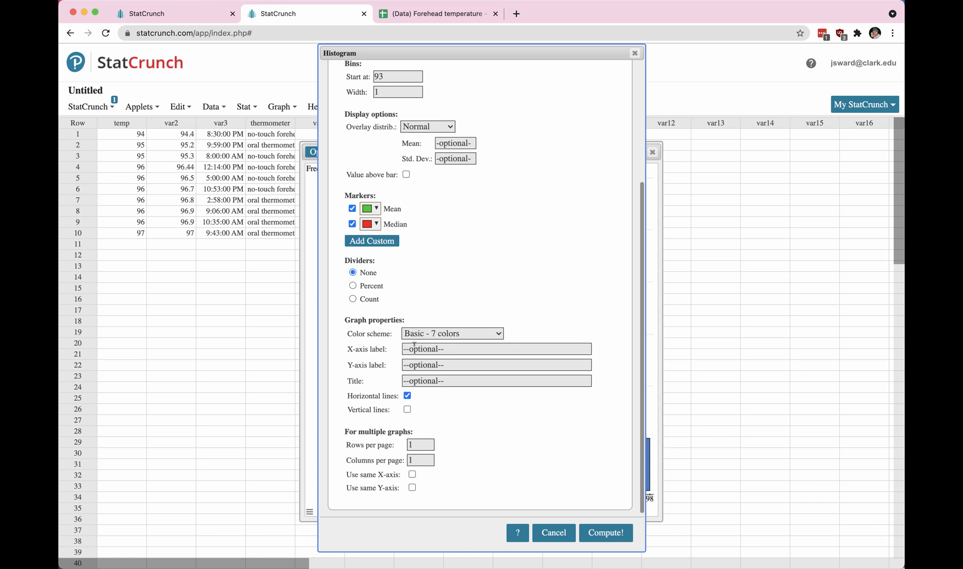
Label the x-axis 'Forehead temperature (F)'.
click(495, 348)
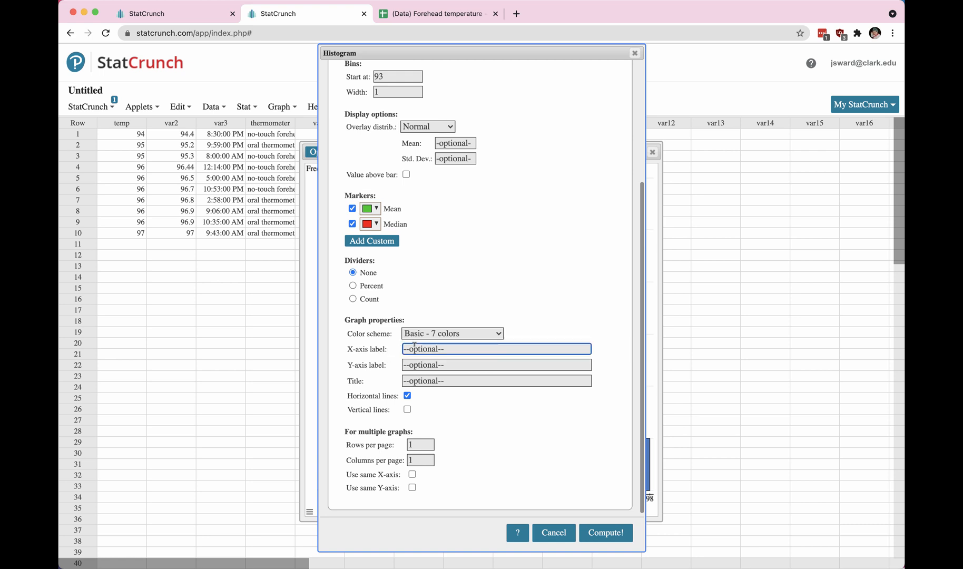
text(Forehead temper)
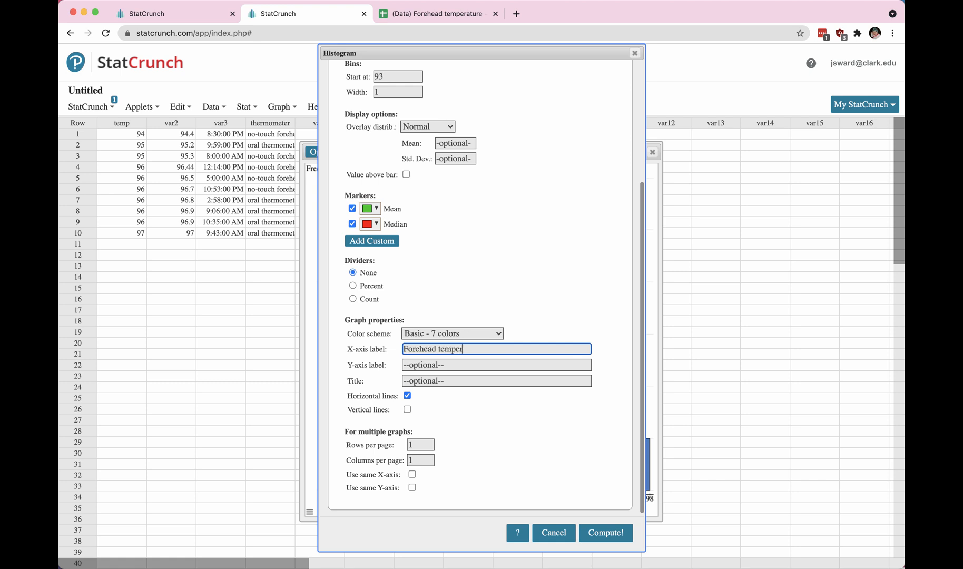
text(ature)
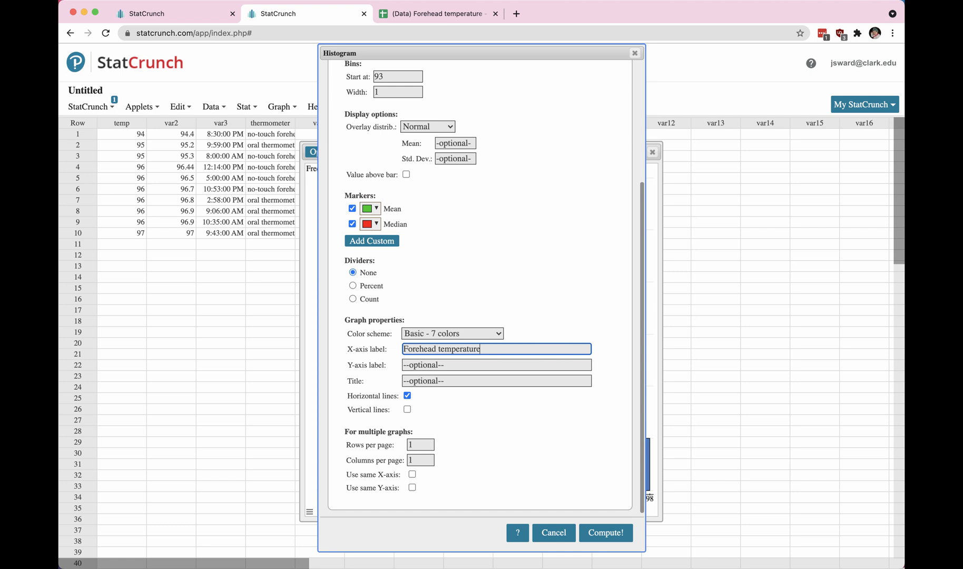
text(()
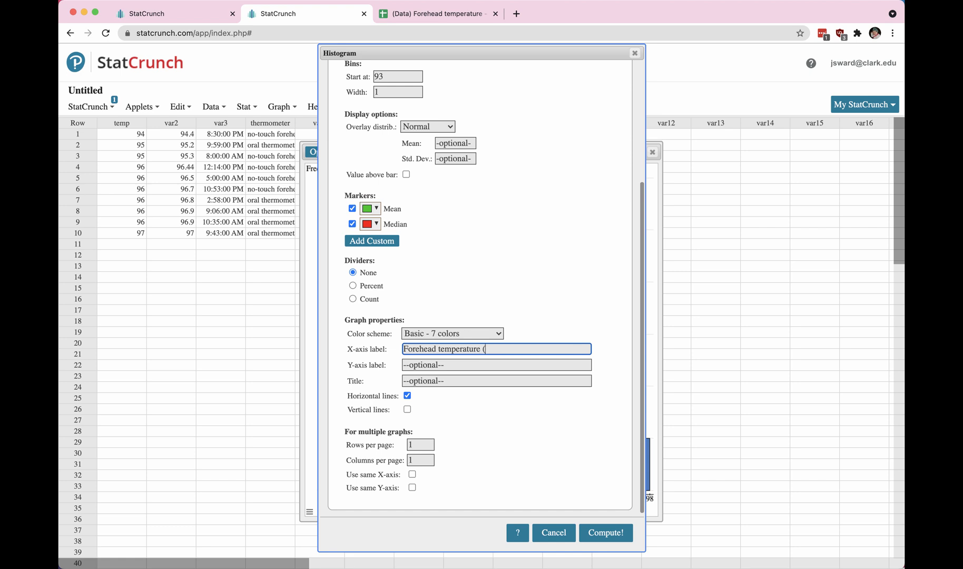
text(F))
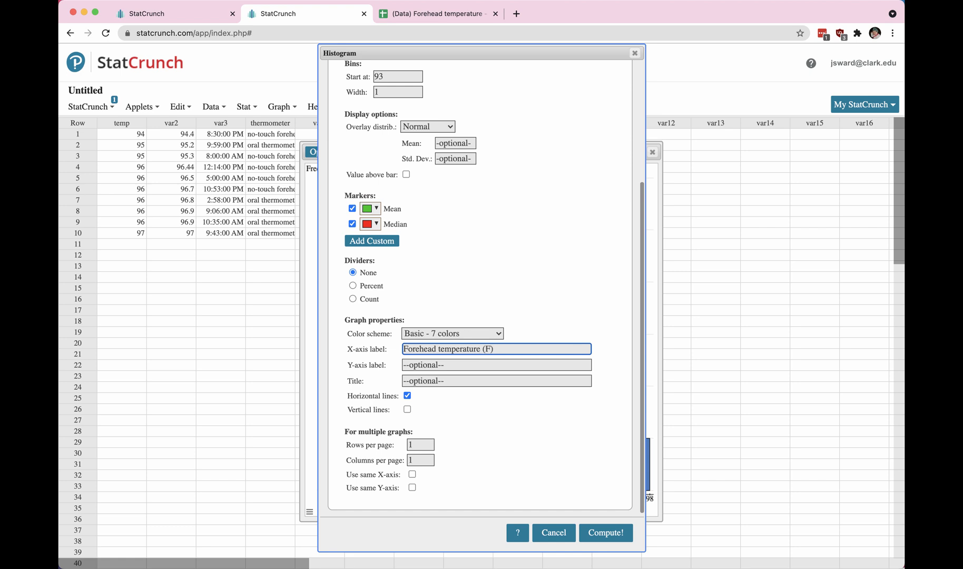
Title the histogram 'Data collected by students' and compute it.
click(495, 365)
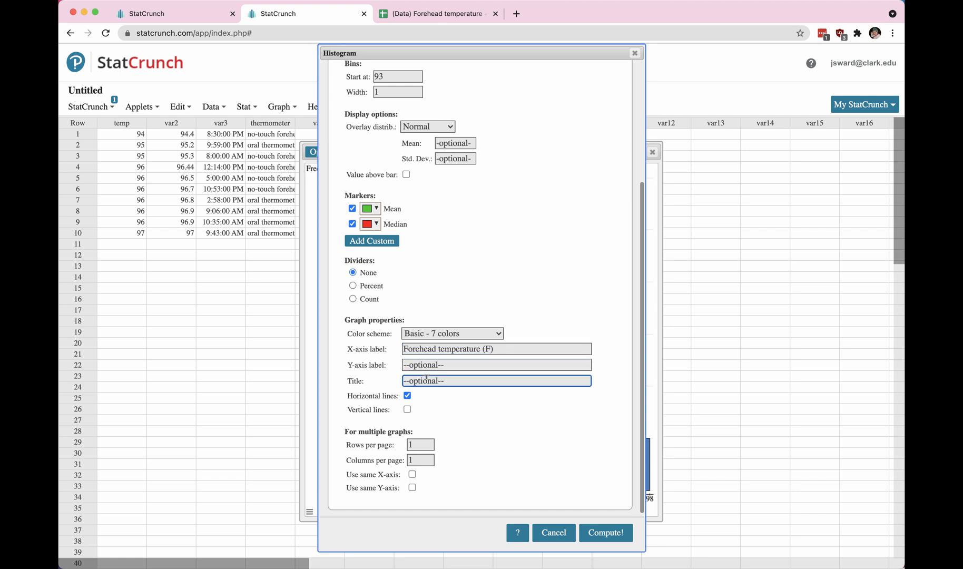
text(Data collected by)
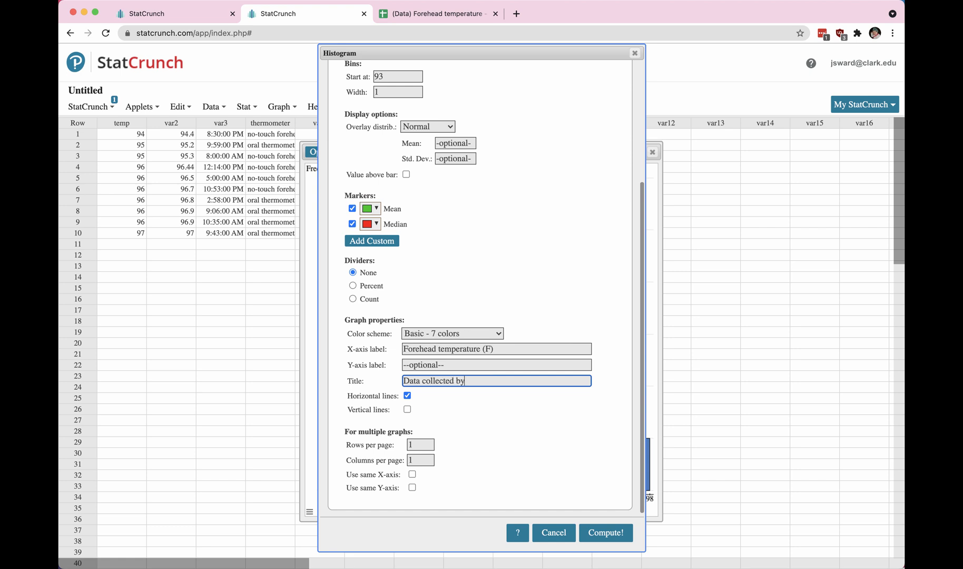
text(tud)
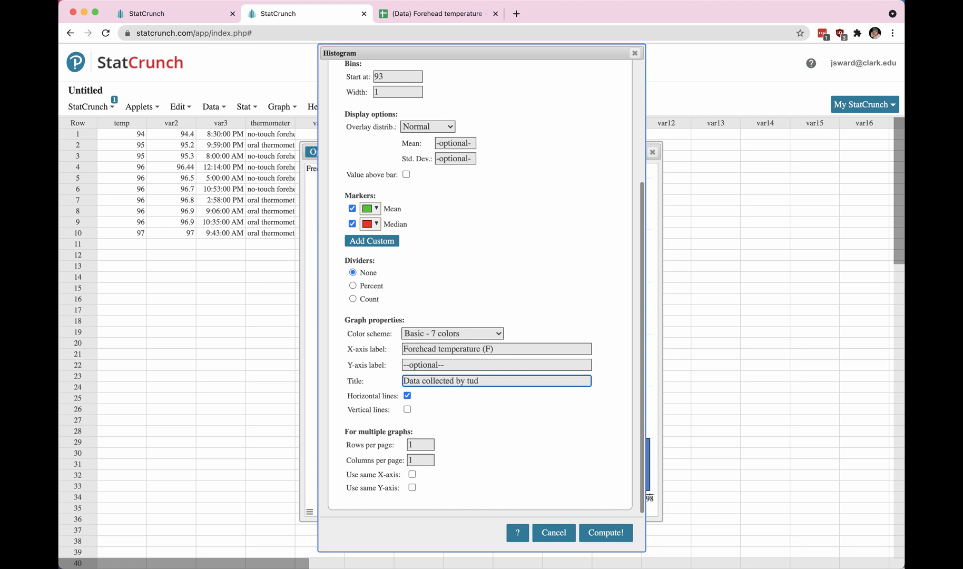
text(students)
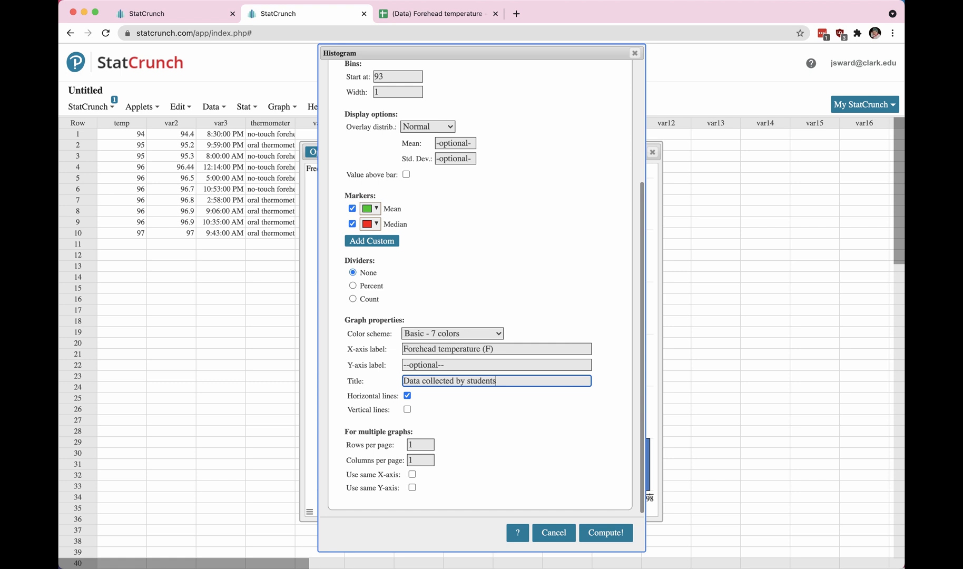
mouse_move(488, 450)
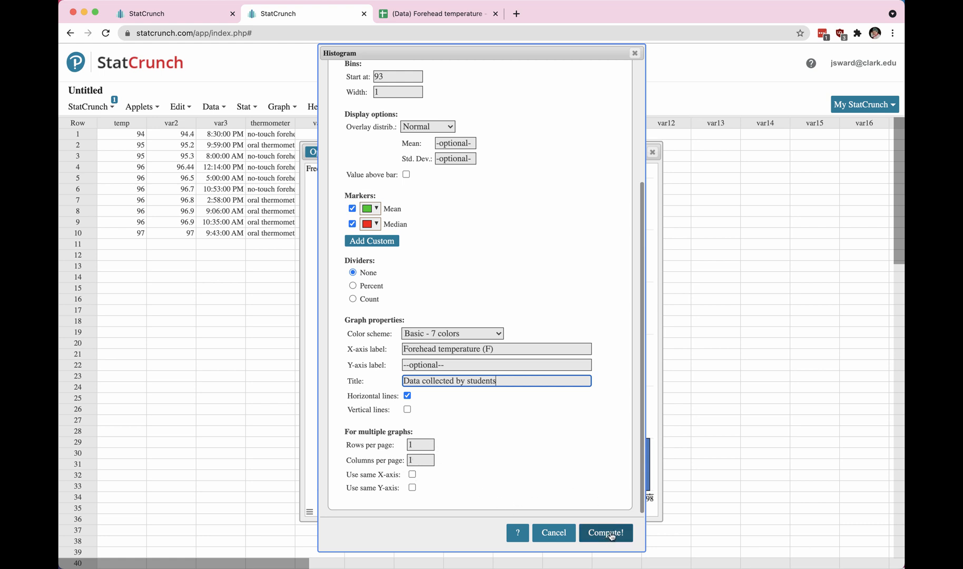
click(605, 533)
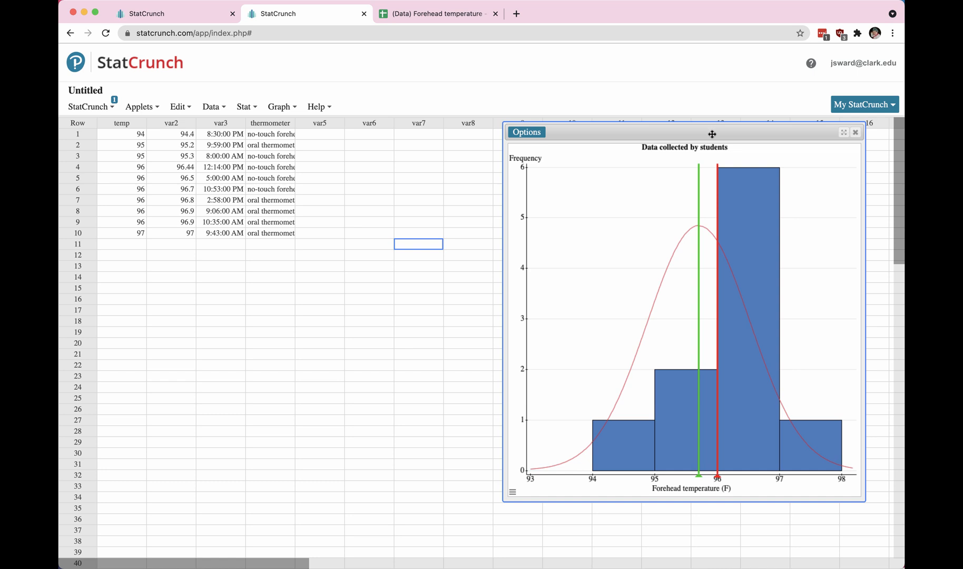
Move the titled histogram toward the middle of the sheet and show its Options actions.
drag(711, 133, 547, 146)
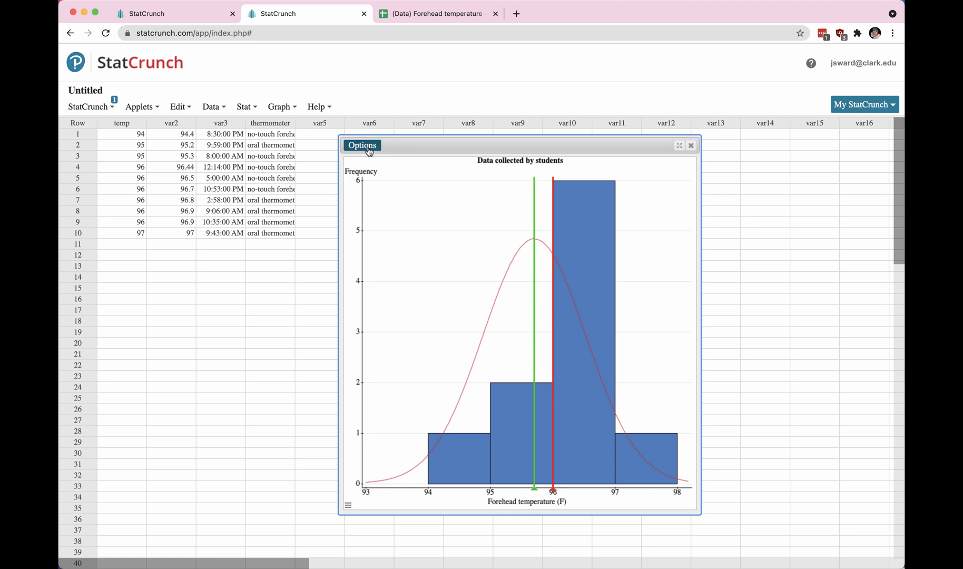
click(361, 145)
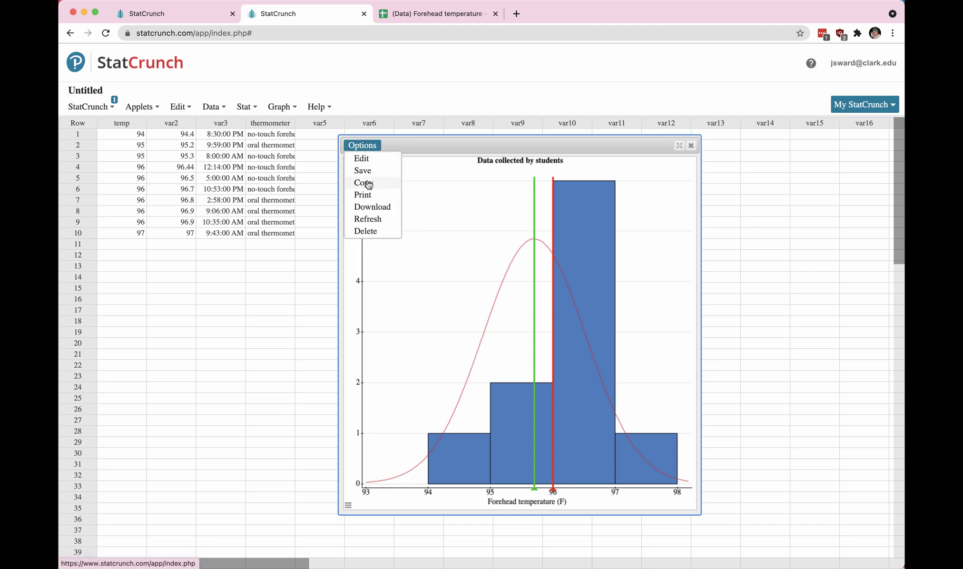
mouse_move(363, 171)
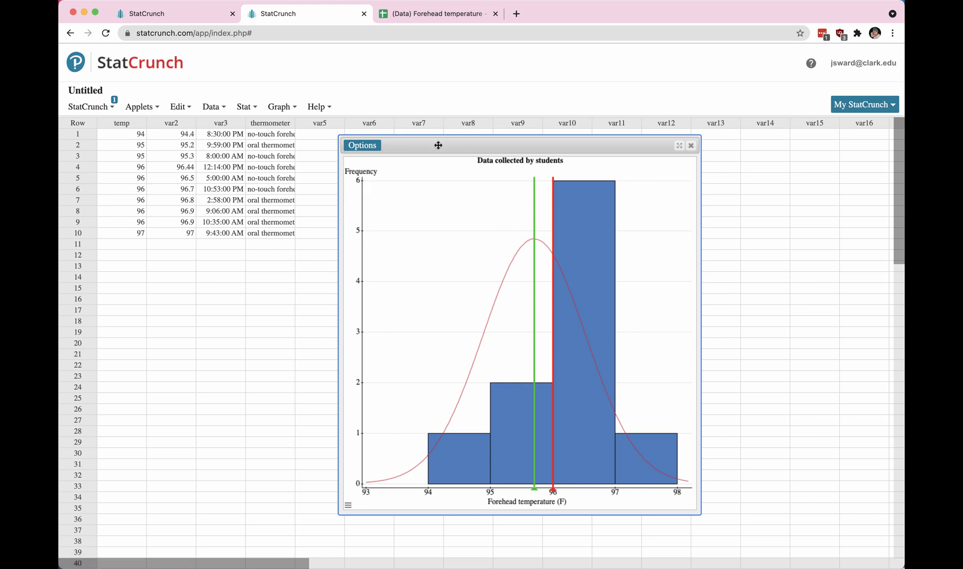
mouse_move(476, 249)
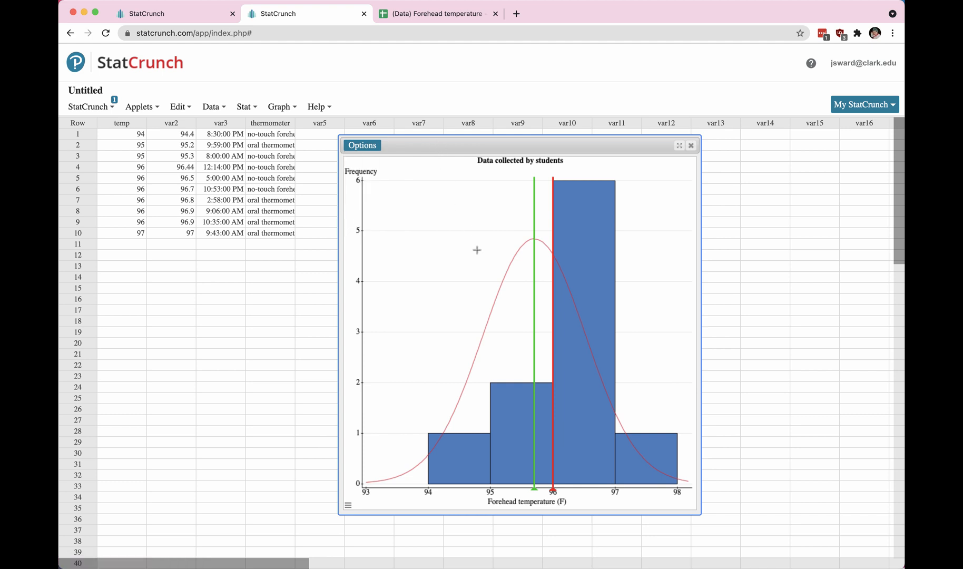
mouse_move(533, 243)
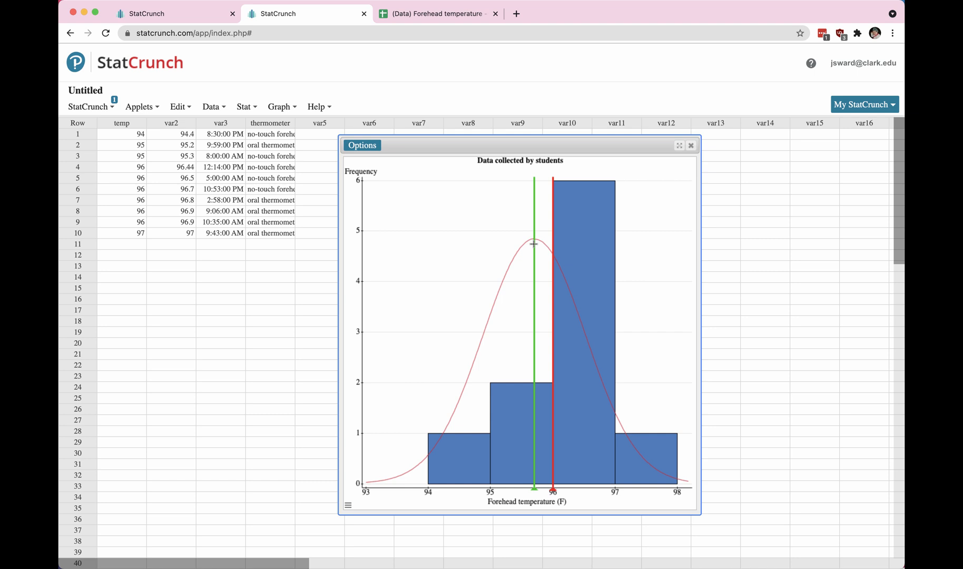
mouse_move(669, 470)
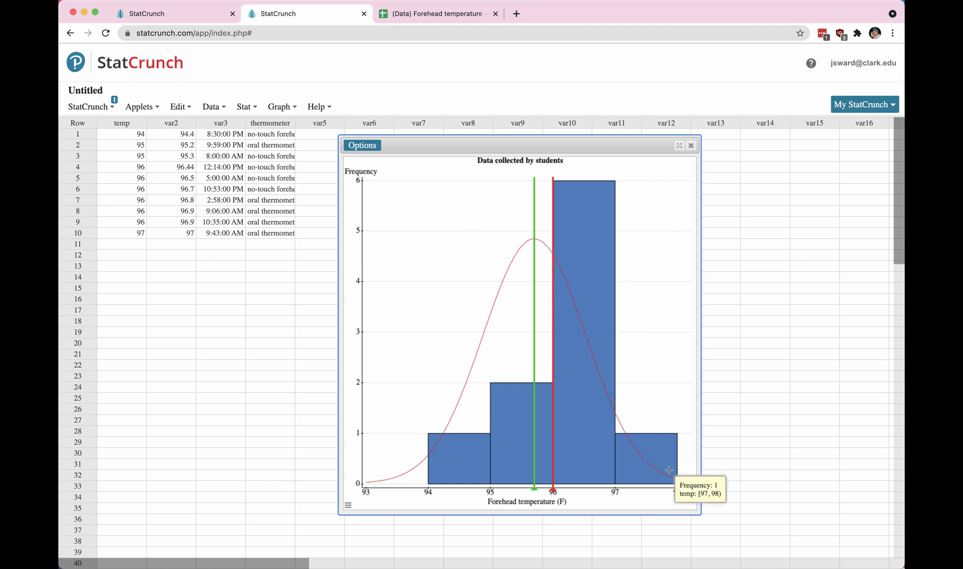
Remove the Normal overlay from the histogram, recompute it, and center the window.
click(361, 145)
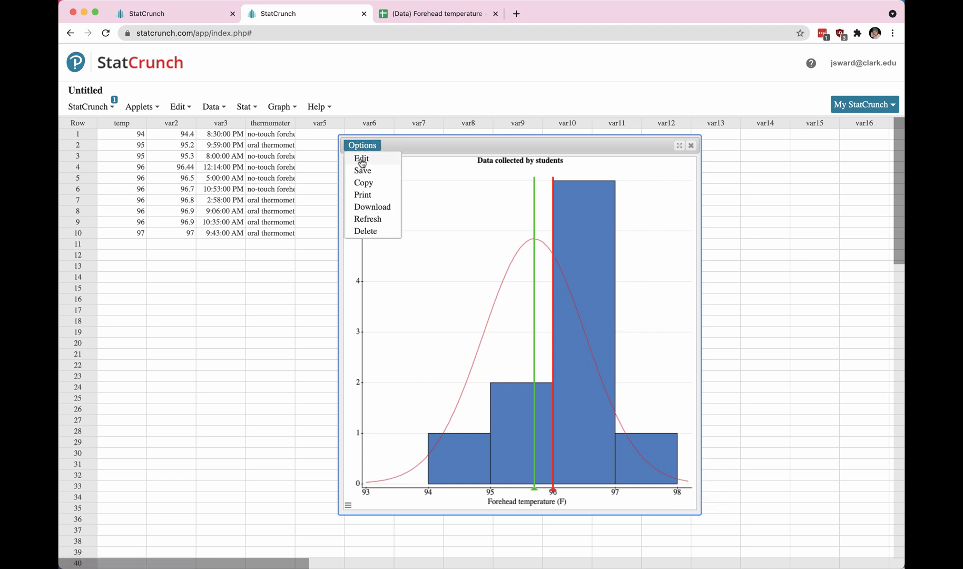
click(361, 158)
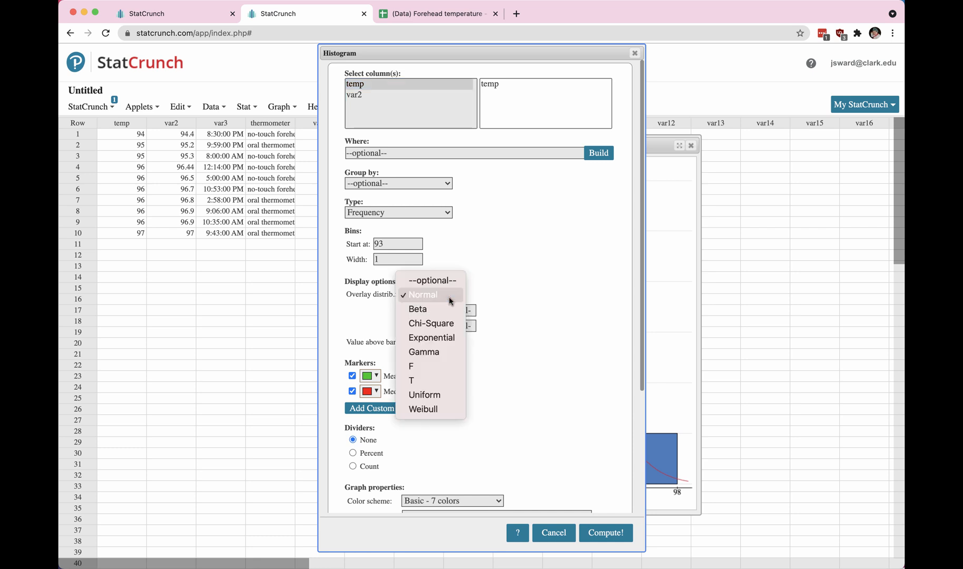
click(433, 279)
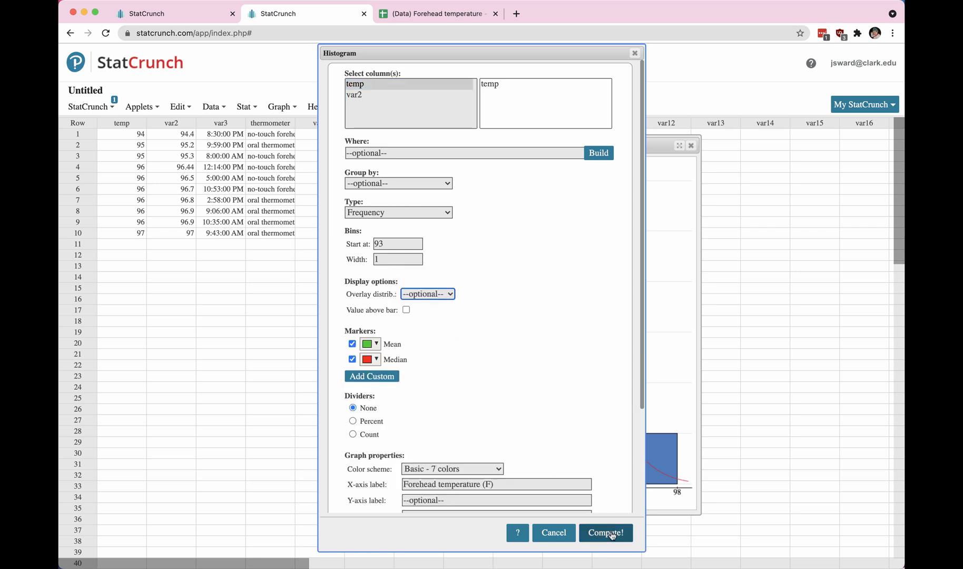
click(605, 533)
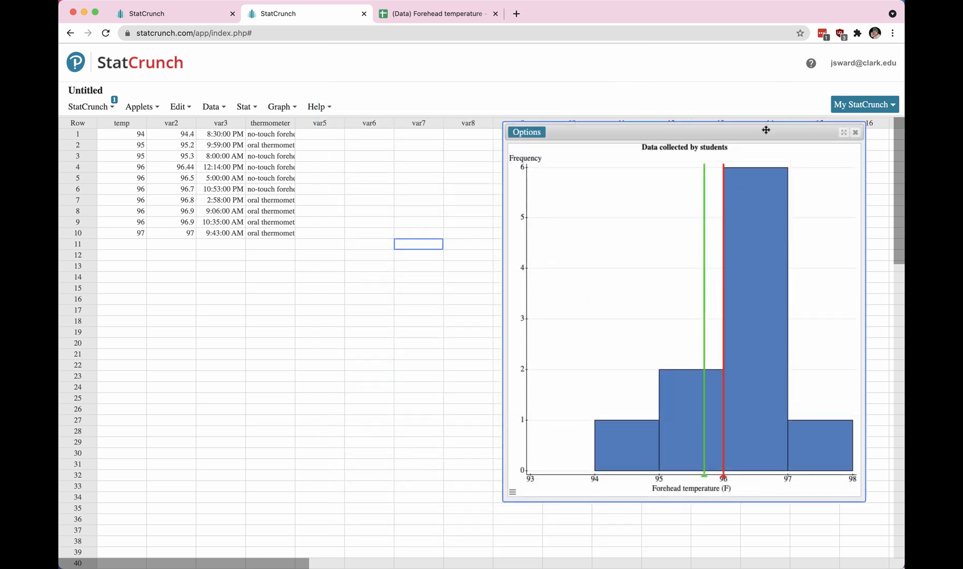
drag(766, 130, 594, 154)
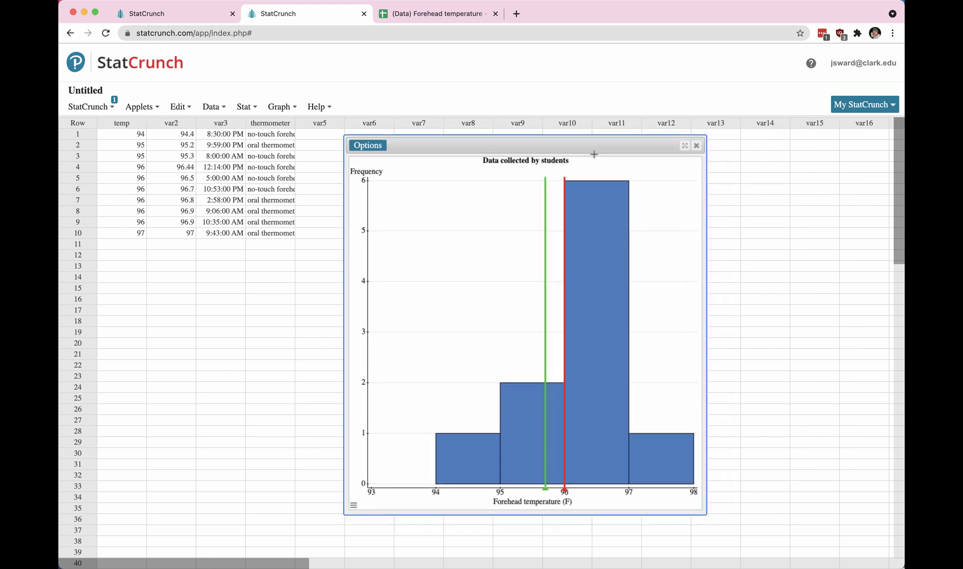
Reopen the histogram settings and cancel without changes.
click(367, 145)
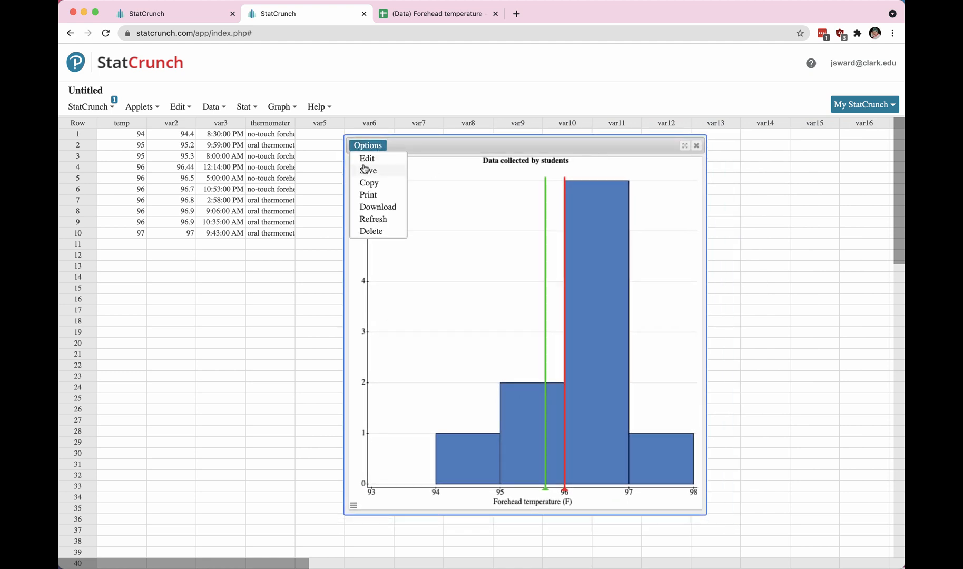
click(367, 158)
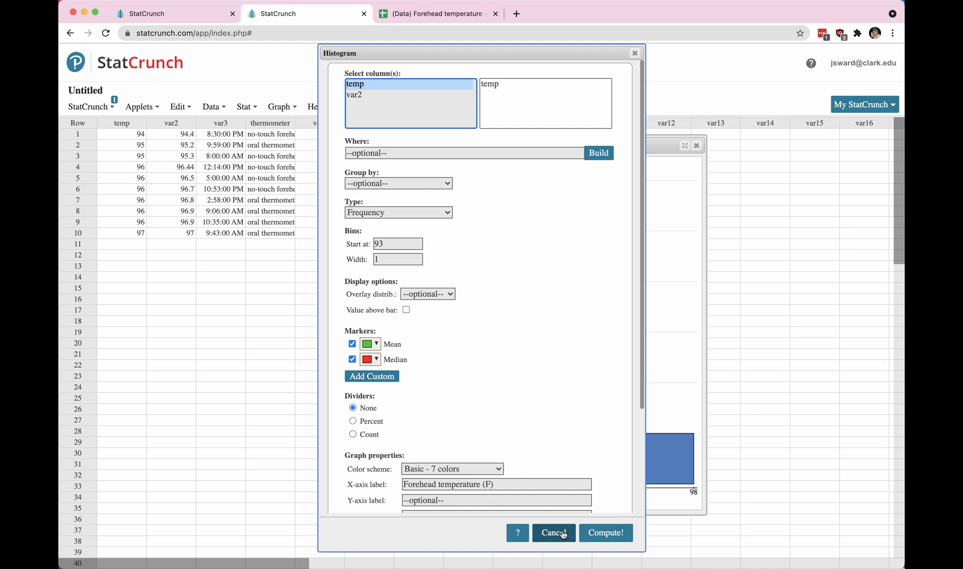
click(604, 533)
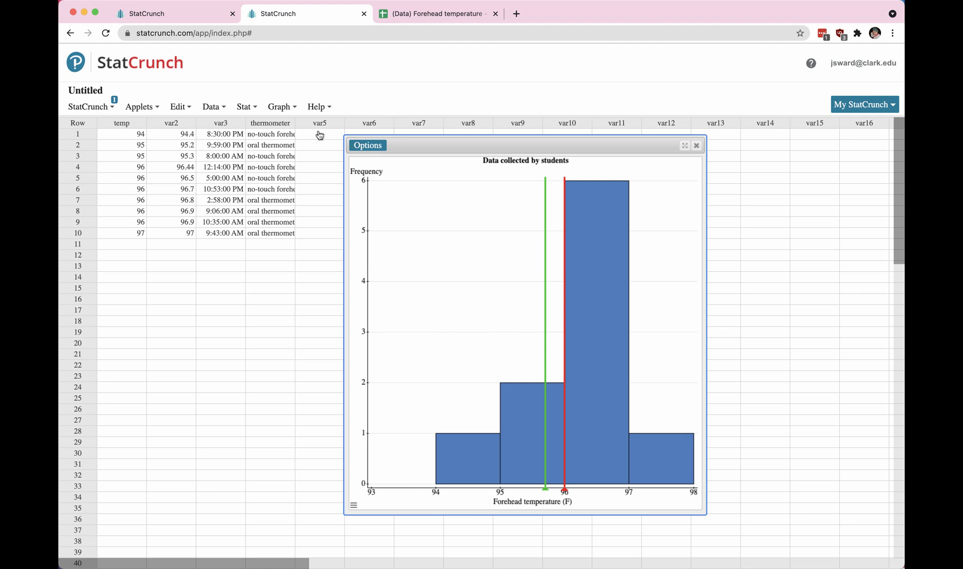
Build a stem-and-leaf plot of temp with leaf unit 1.
click(282, 107)
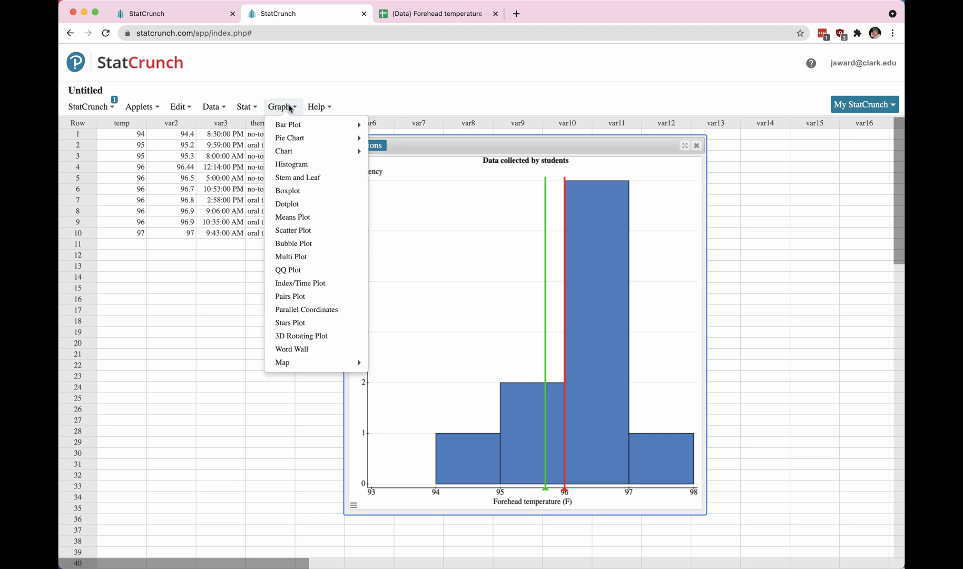
mouse_move(297, 178)
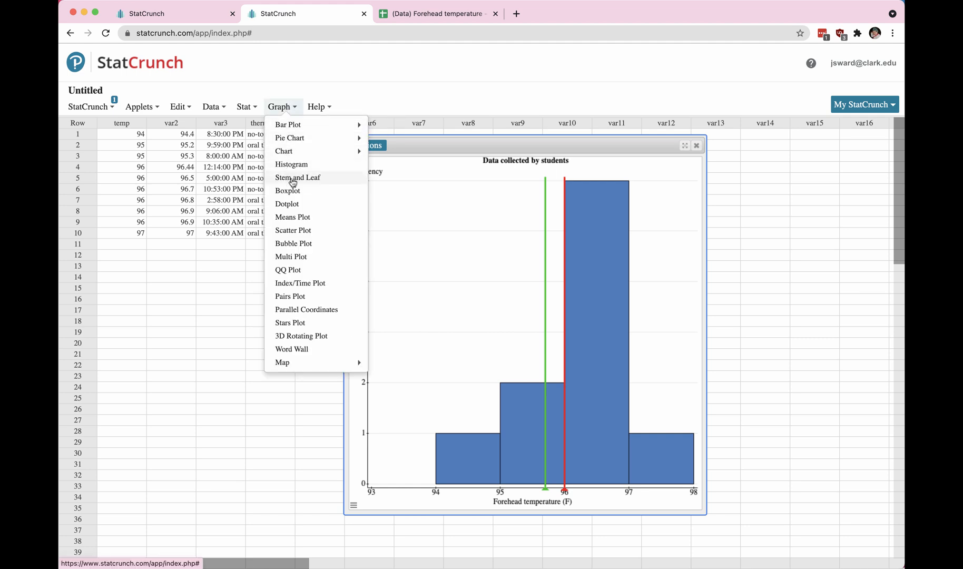
click(298, 178)
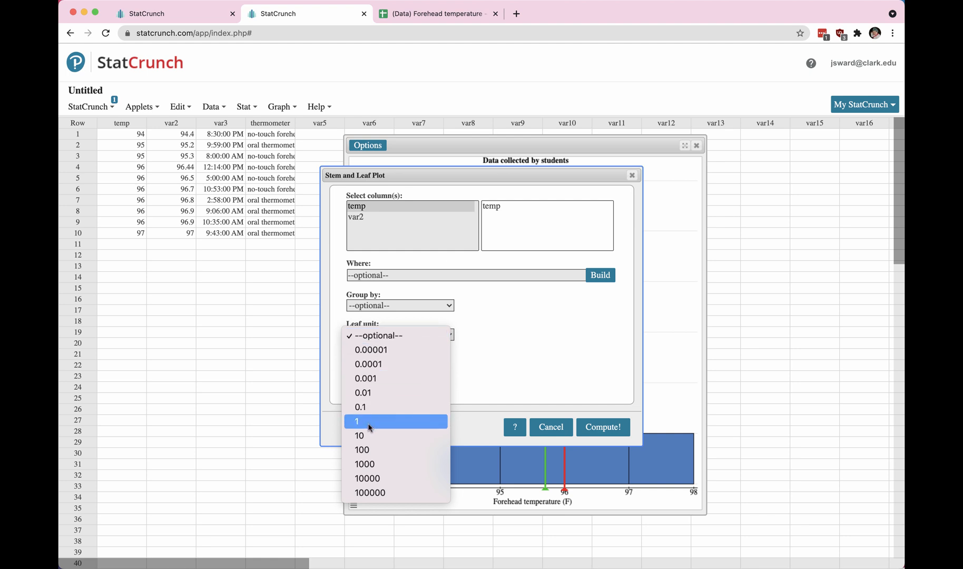
click(357, 421)
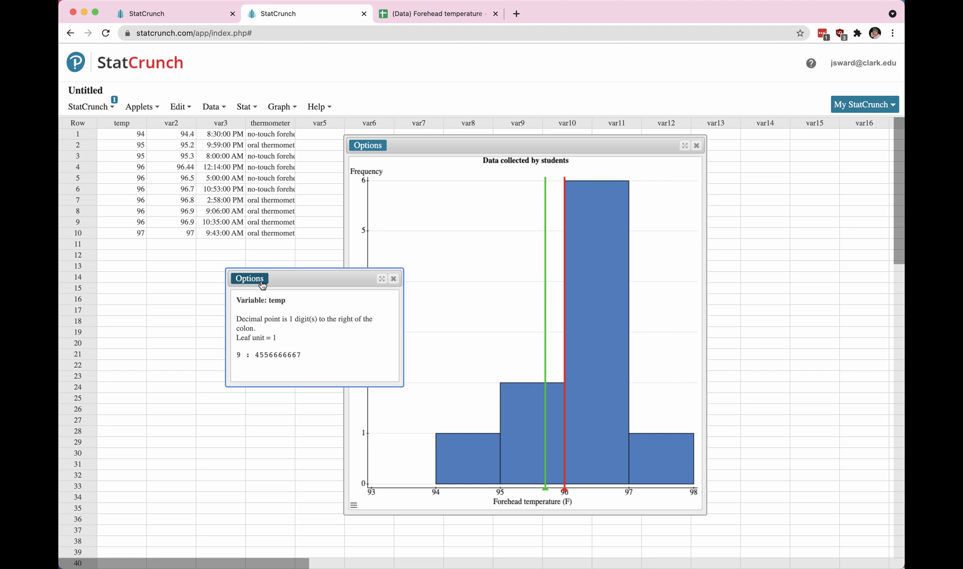
Redo the stem-and-leaf plot with leaf unit 0.1 and move it aside.
click(248, 279)
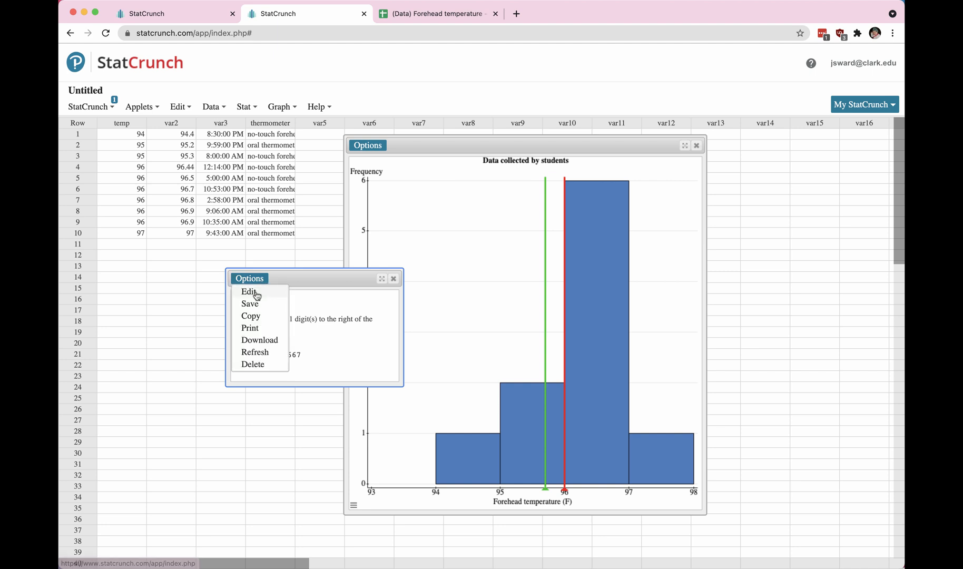
click(247, 290)
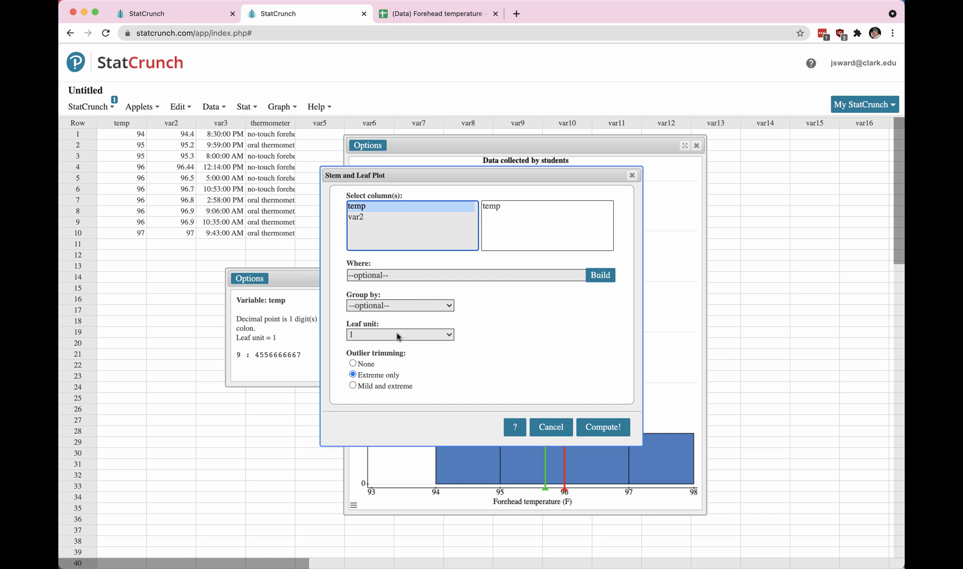
click(399, 334)
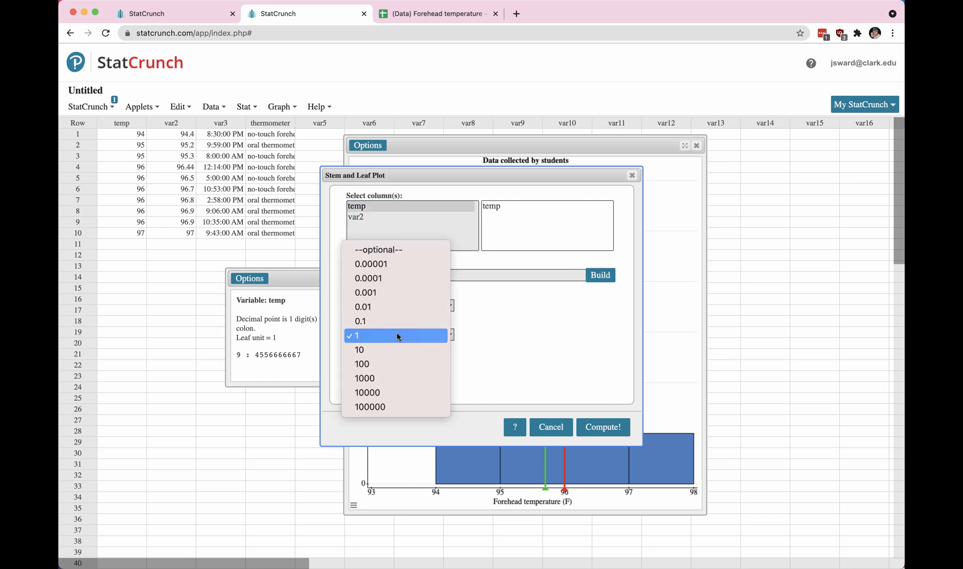
mouse_move(385, 320)
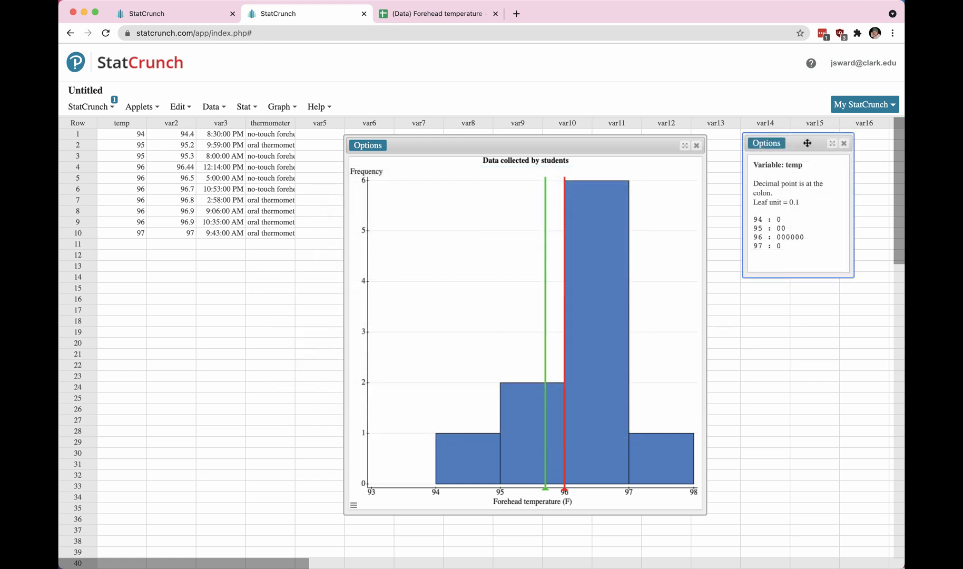
drag(807, 142, 224, 286)
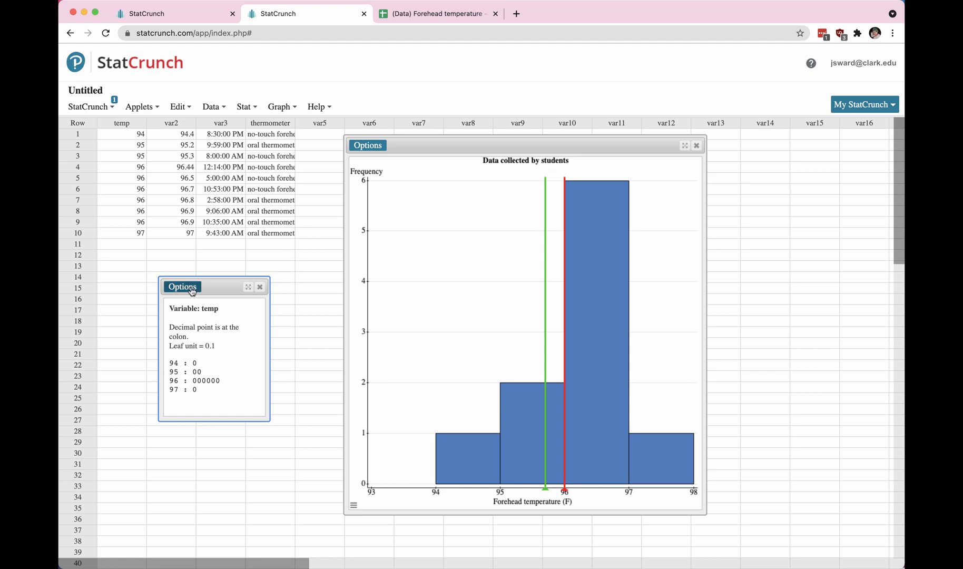
Redraw the stem-and-leaf plot with leaf unit 10 and move it left.
click(182, 286)
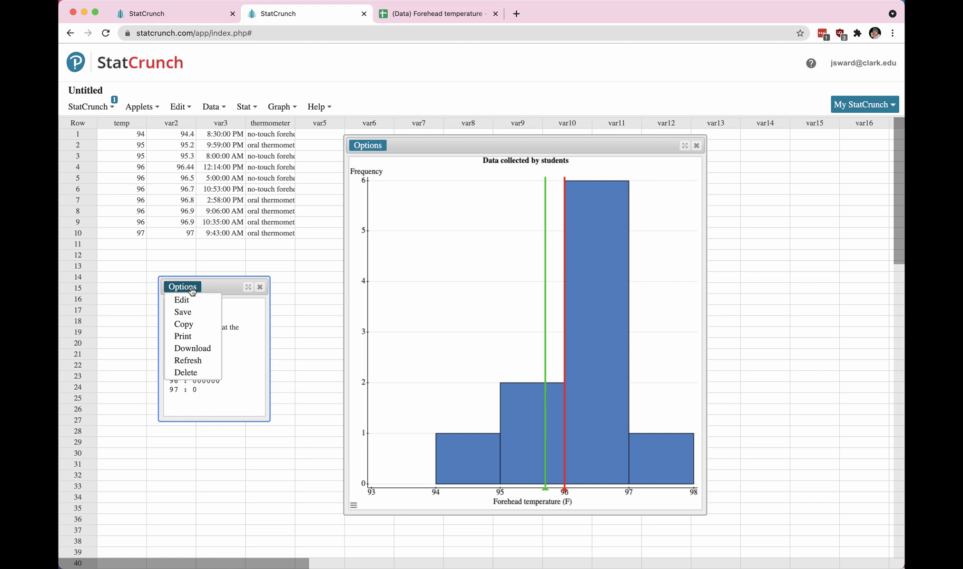
click(181, 300)
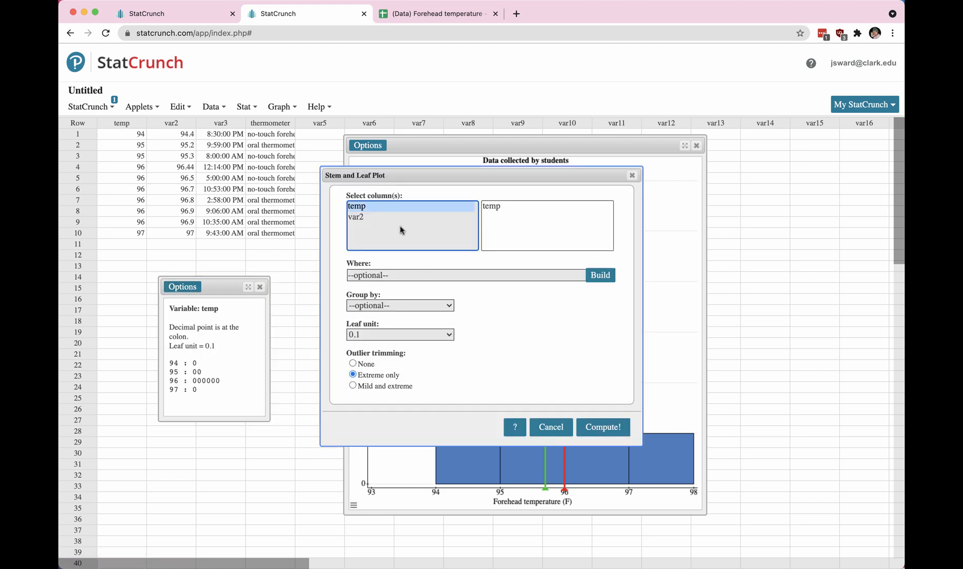
mouse_move(440, 248)
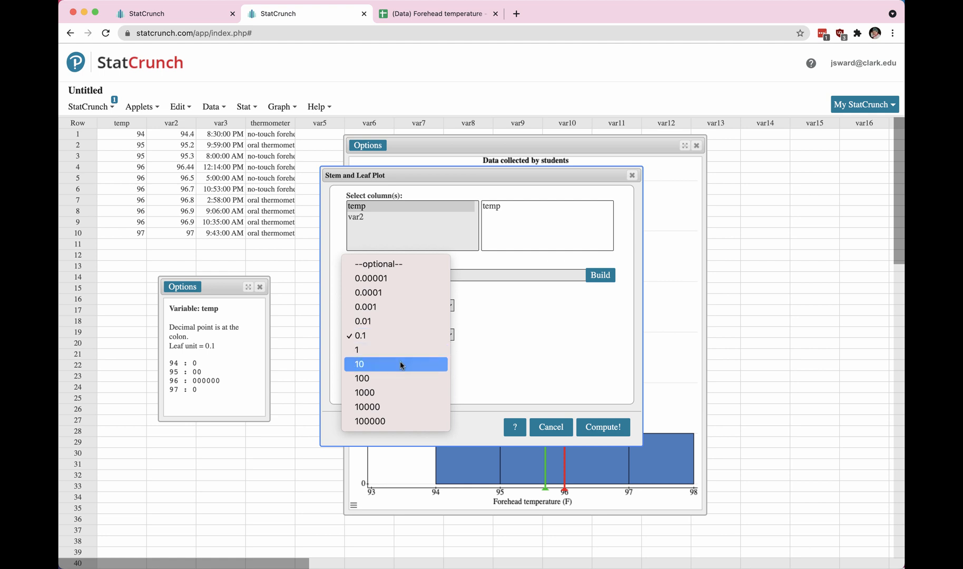
click(359, 364)
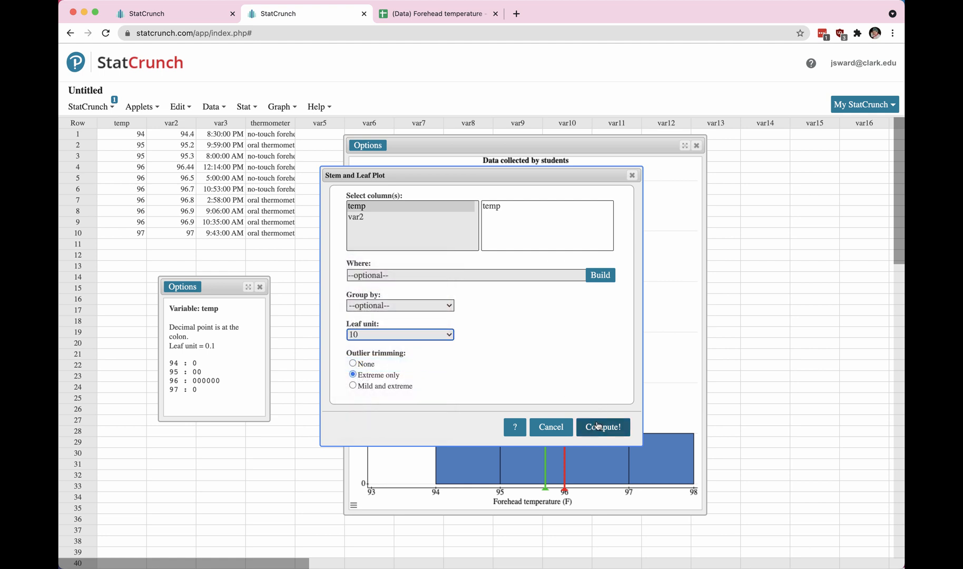
click(603, 426)
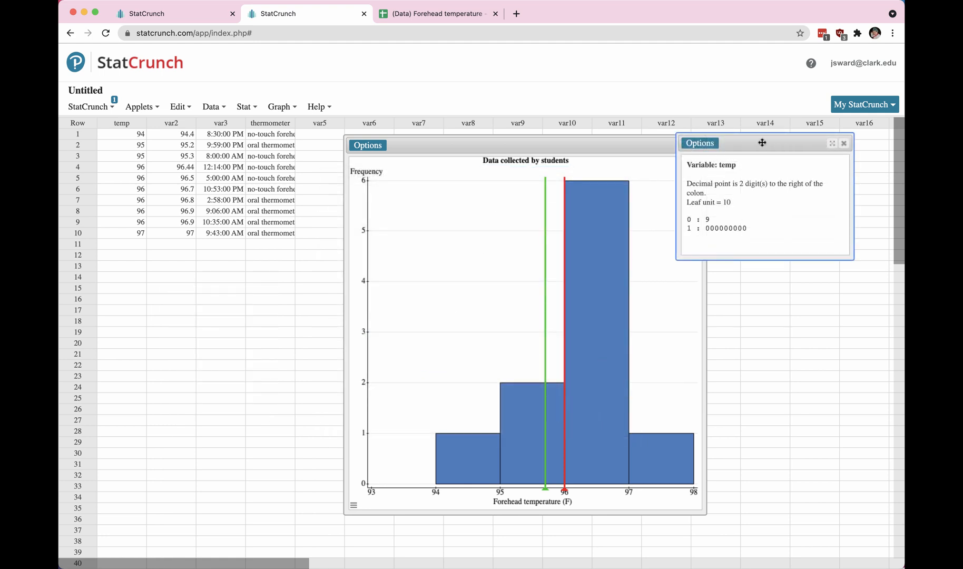
drag(762, 142, 232, 286)
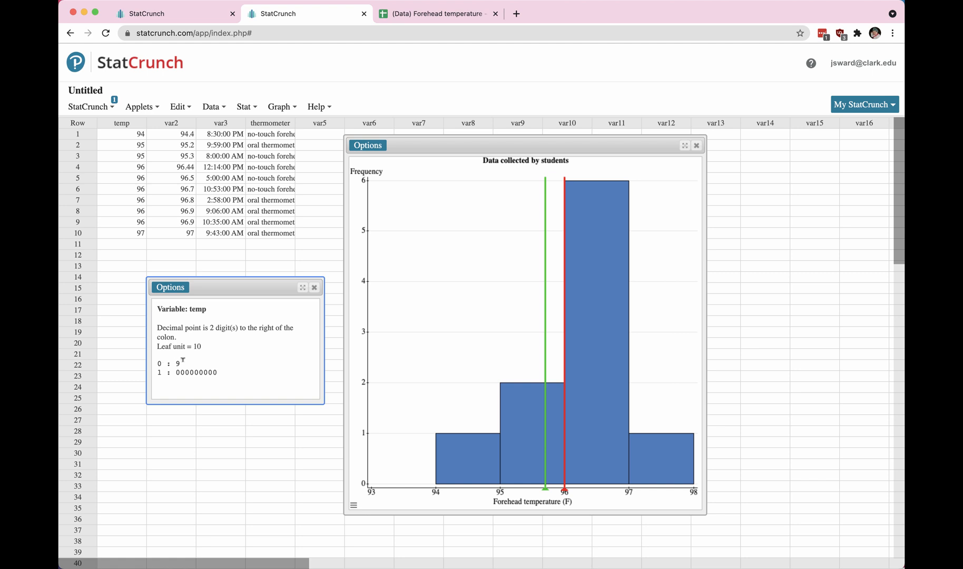
mouse_move(185, 361)
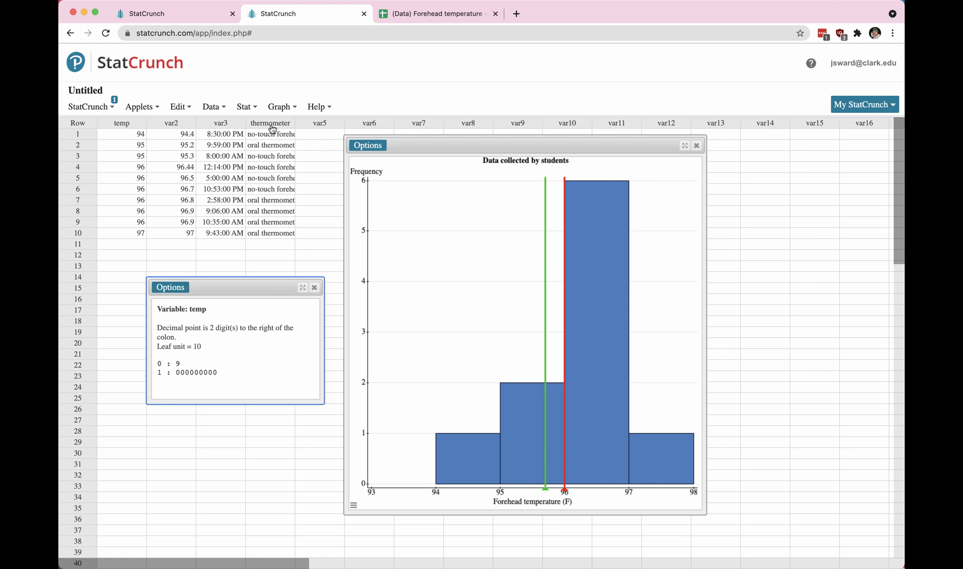
Make a horizontal boxplot of temp and place its window over the histogram.
click(279, 106)
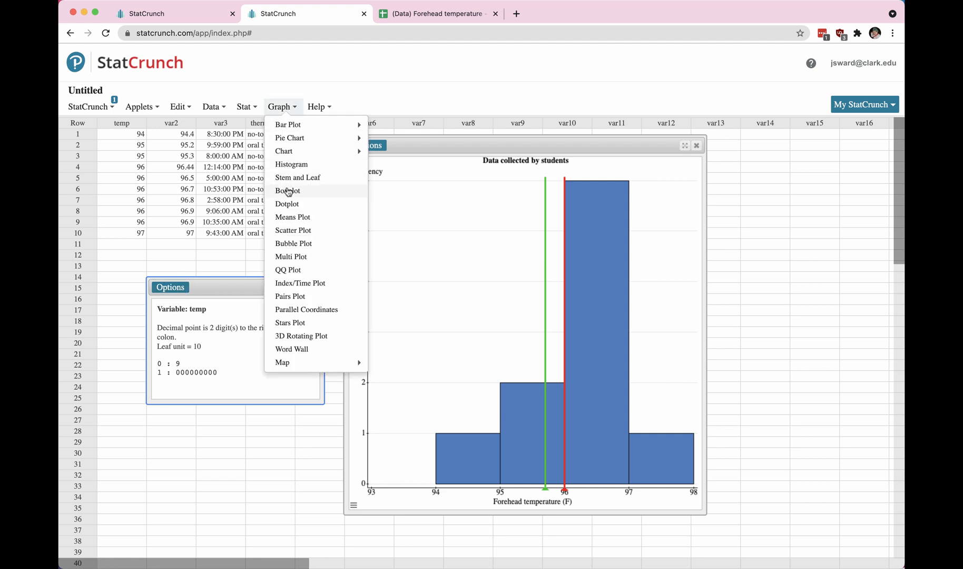
click(287, 190)
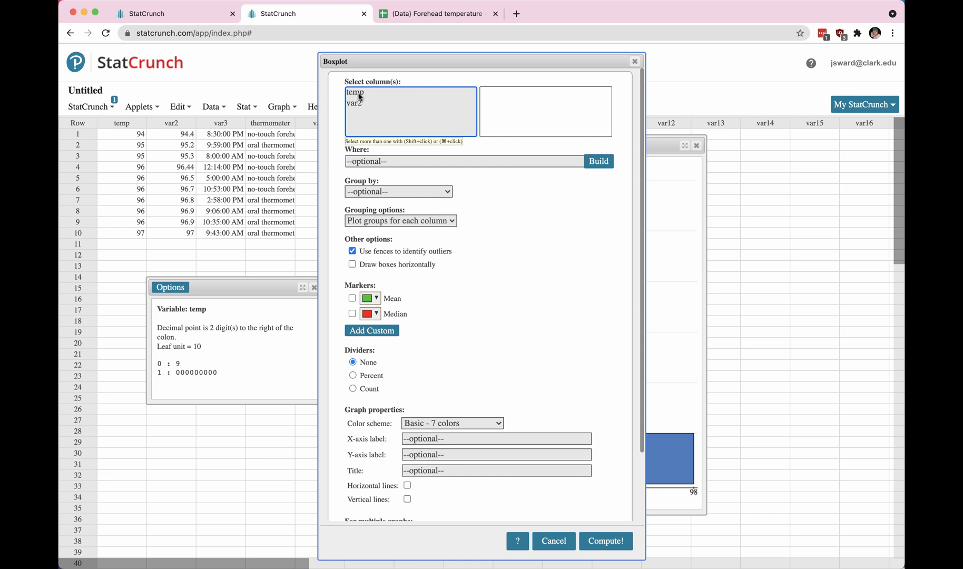
click(354, 92)
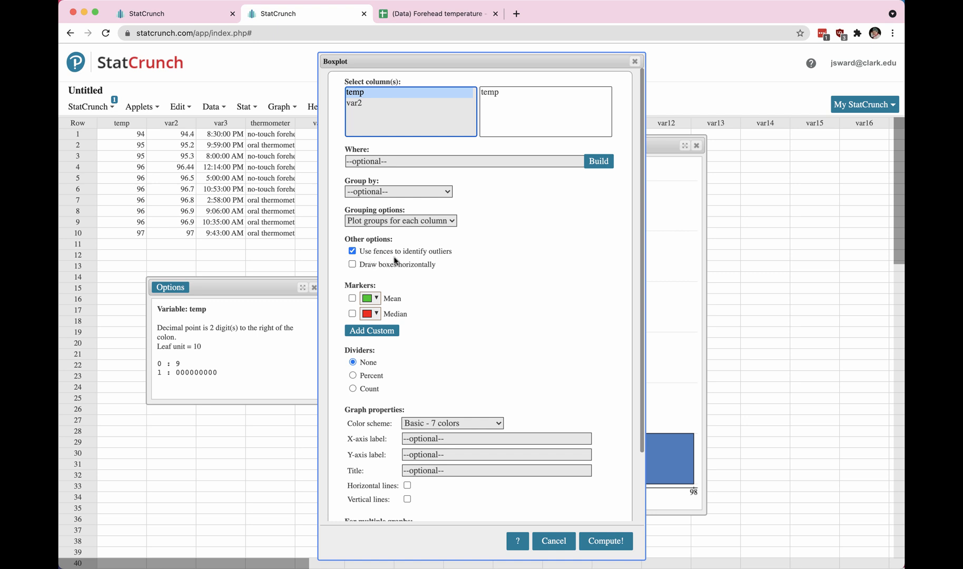
mouse_move(453, 259)
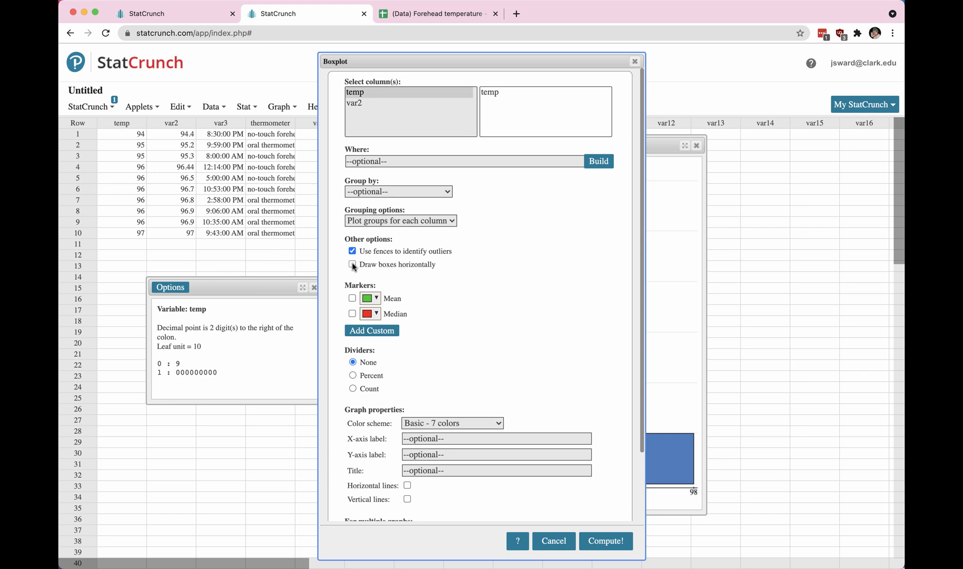
click(352, 264)
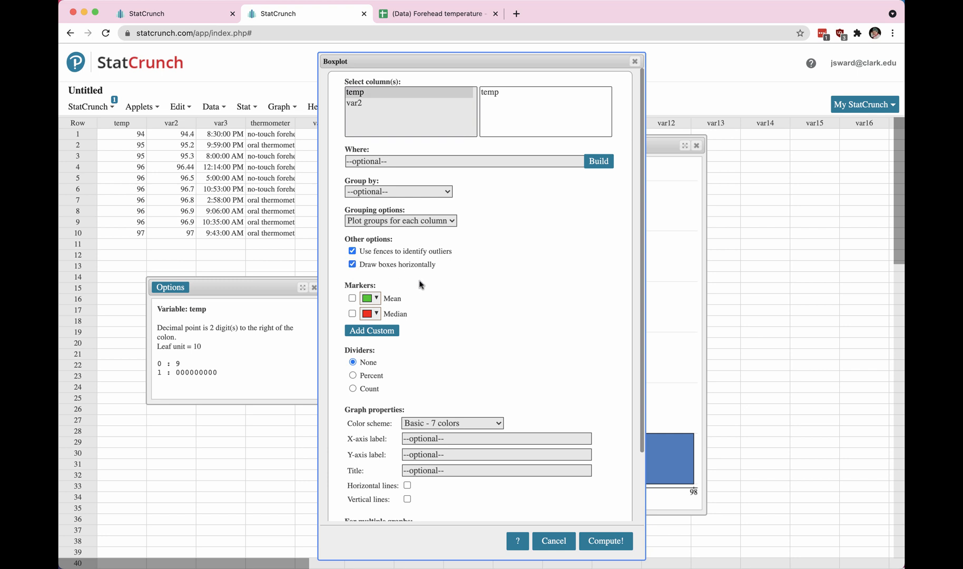
scroll(down, 3)
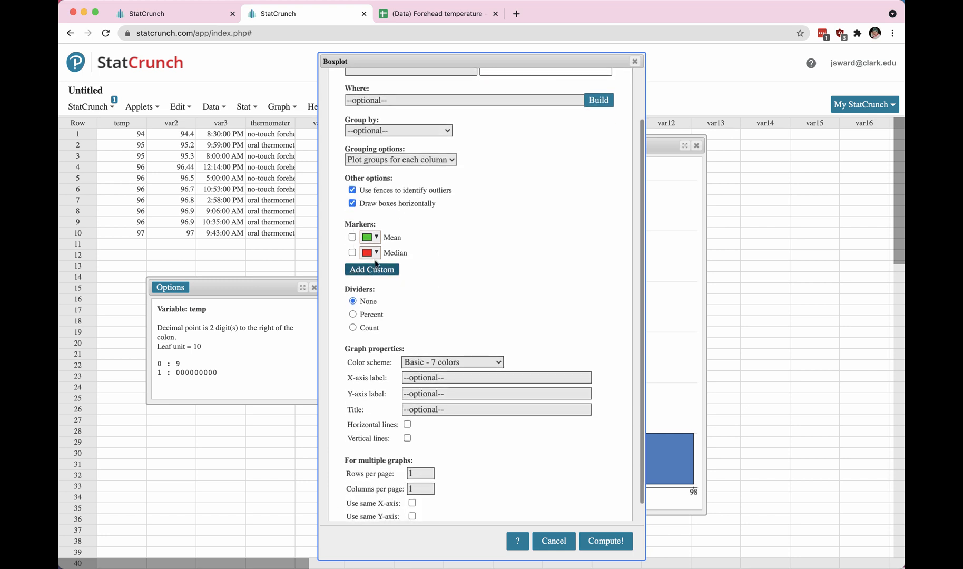
scroll(down, 3)
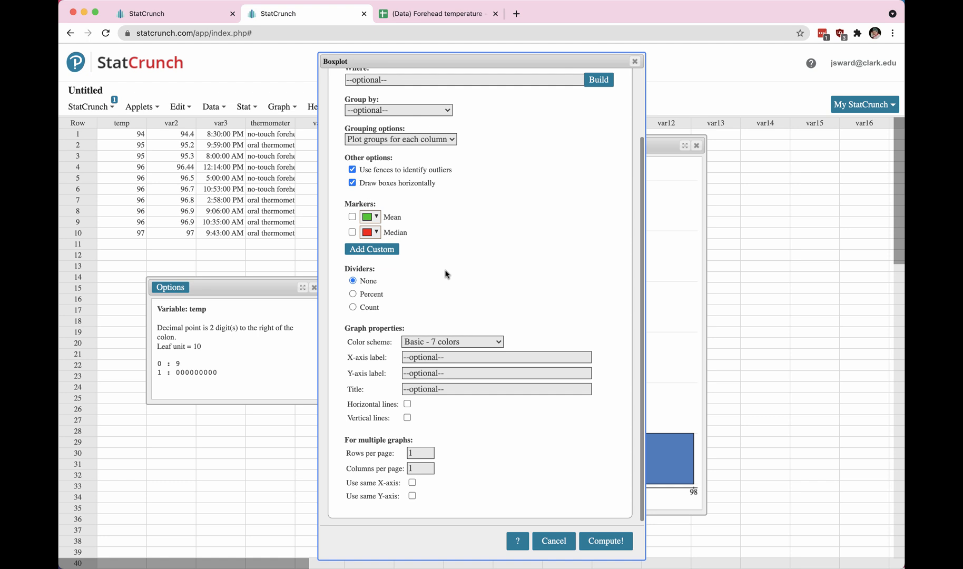
mouse_move(378, 375)
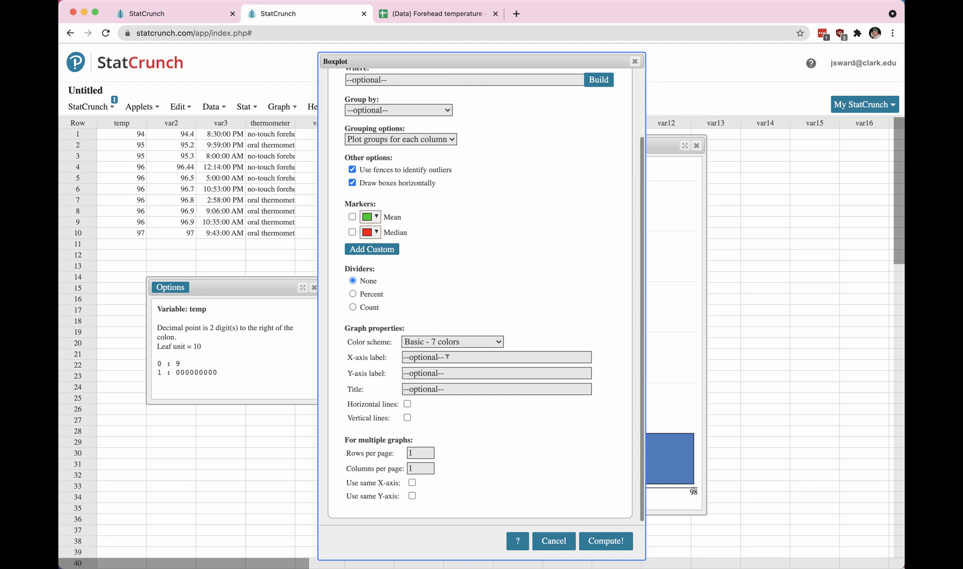
click(495, 389)
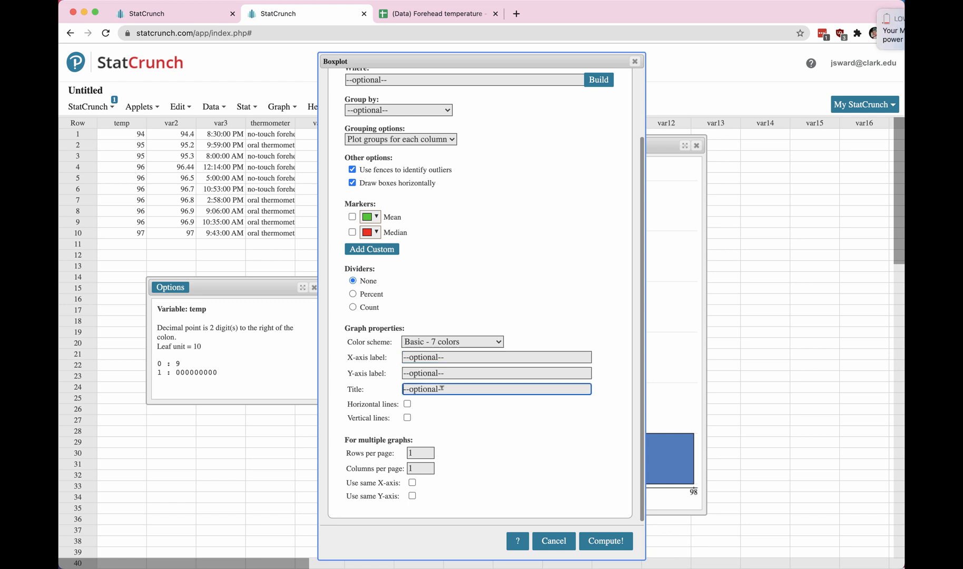
click(604, 540)
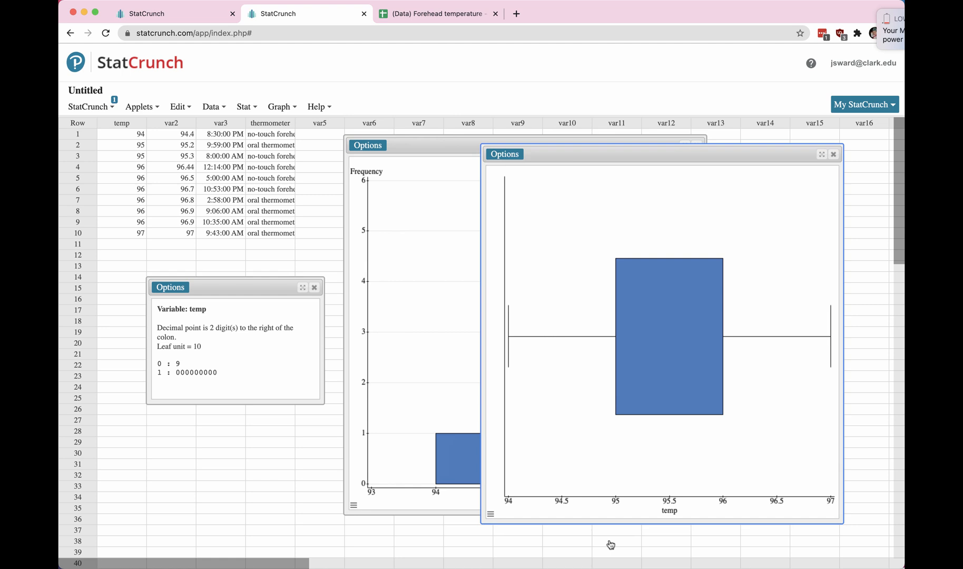
mouse_move(601, 431)
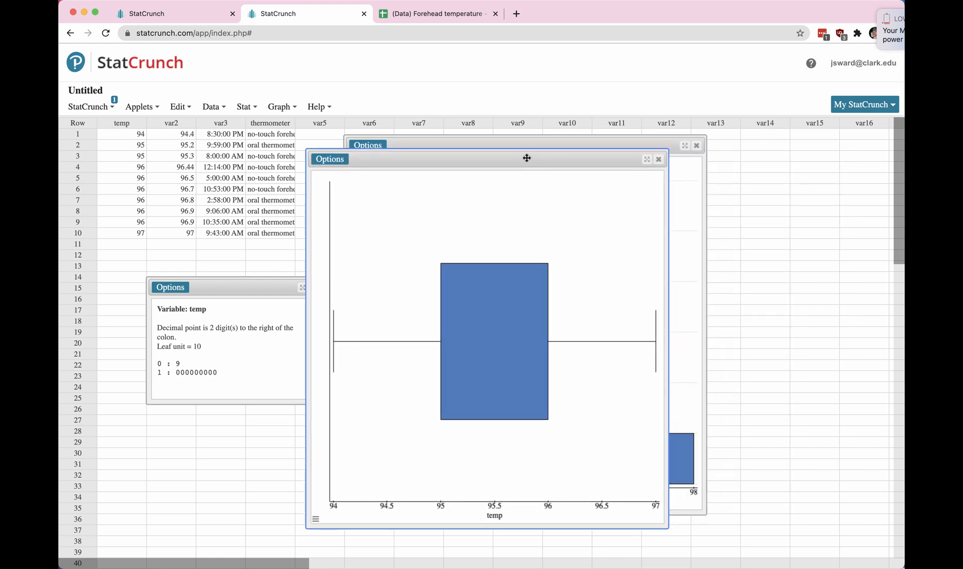
drag(526, 158, 478, 154)
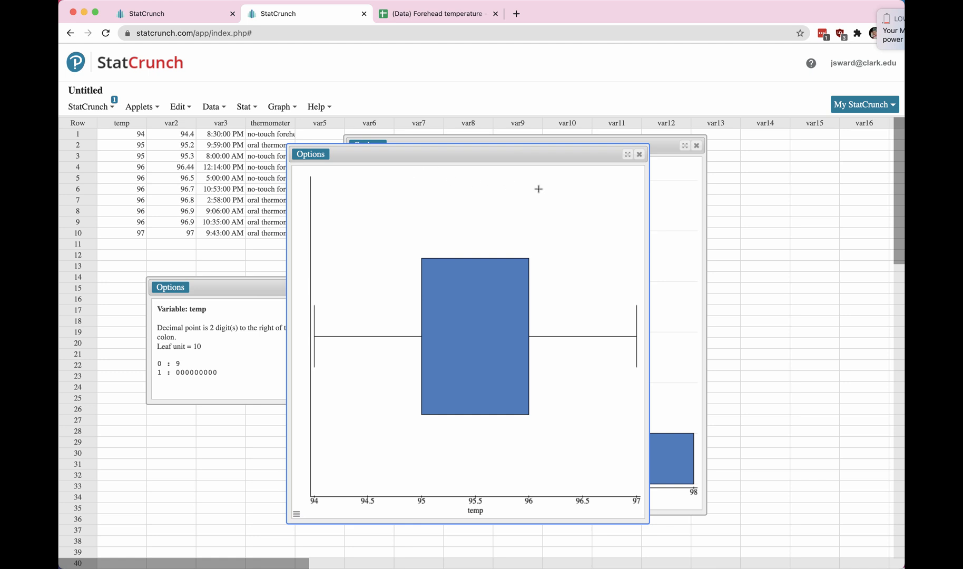
mouse_move(506, 509)
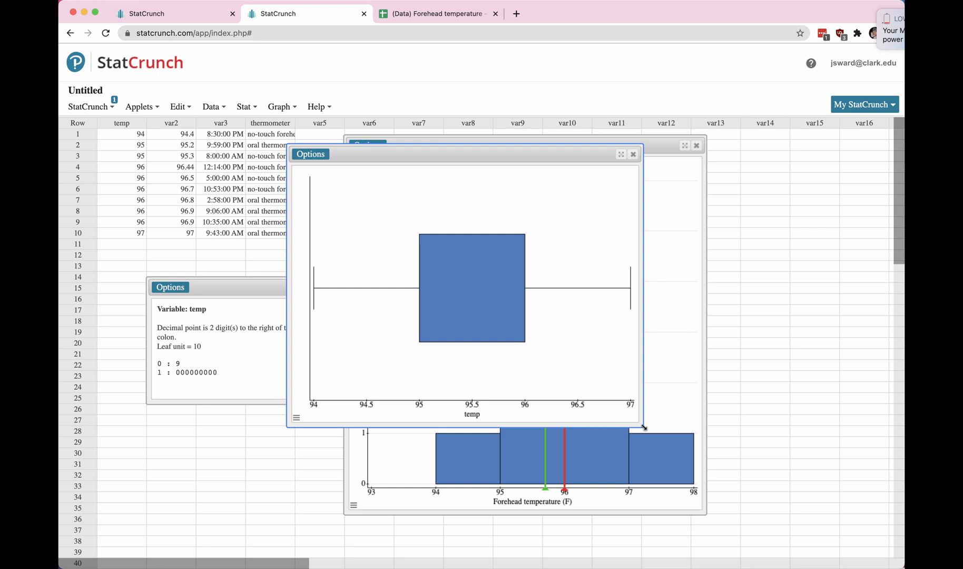
mouse_move(480, 232)
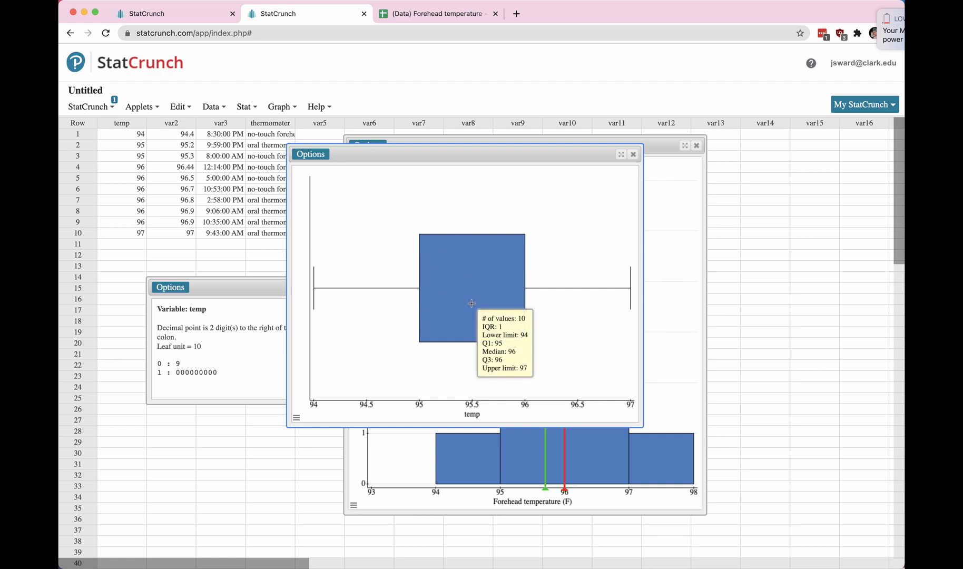
mouse_move(423, 293)
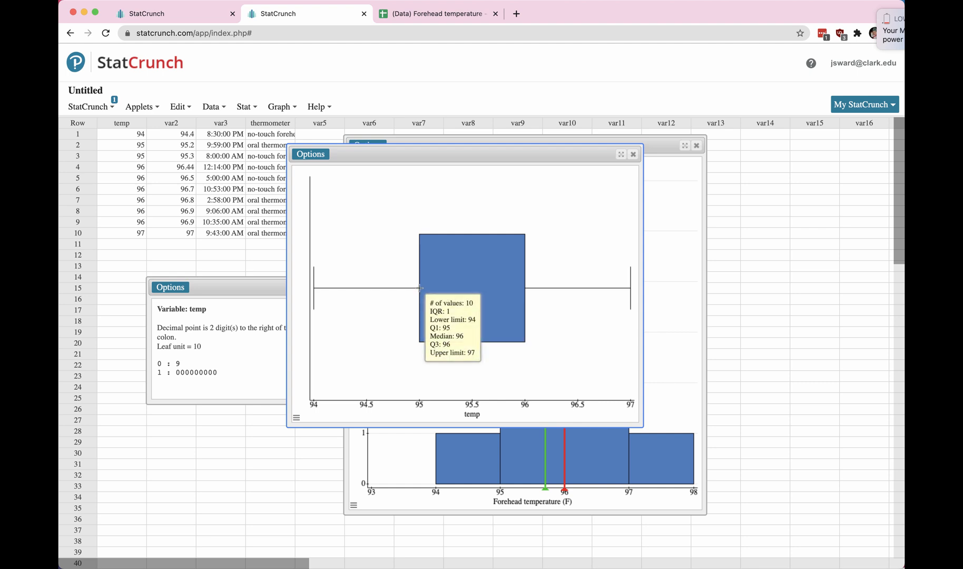
mouse_move(519, 281)
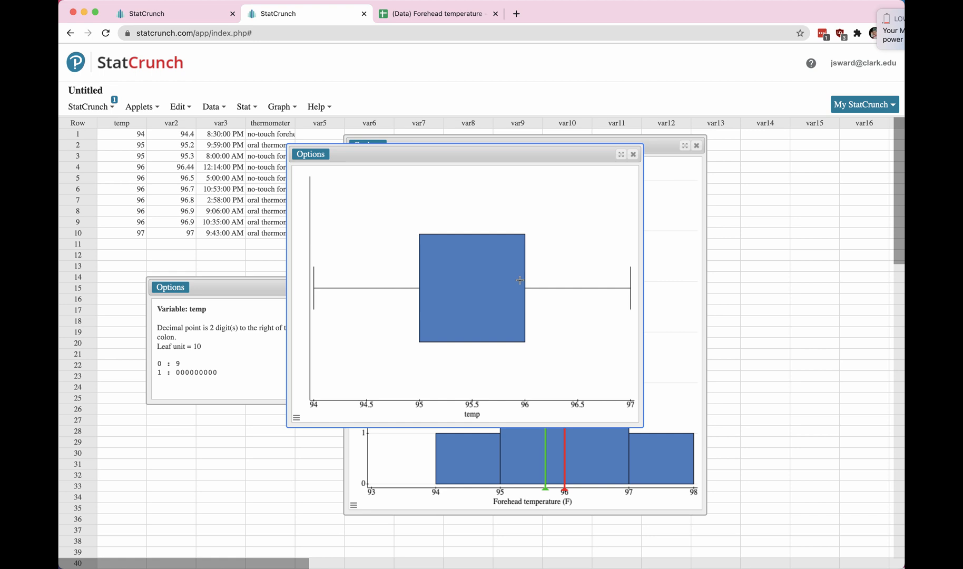
mouse_move(522, 285)
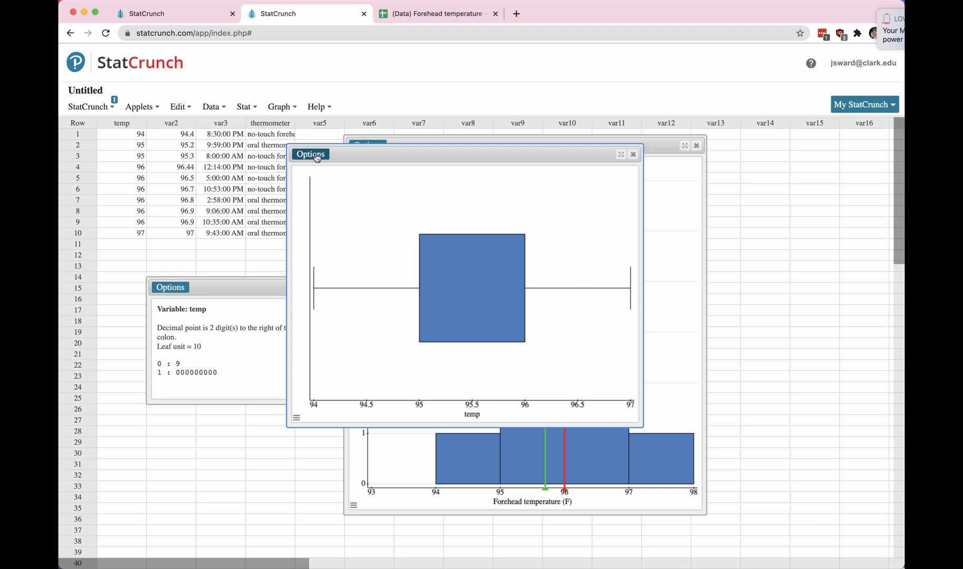
Regroup the temp boxplot by thermometer so oral and no-touch forehead get separate boxes.
click(309, 154)
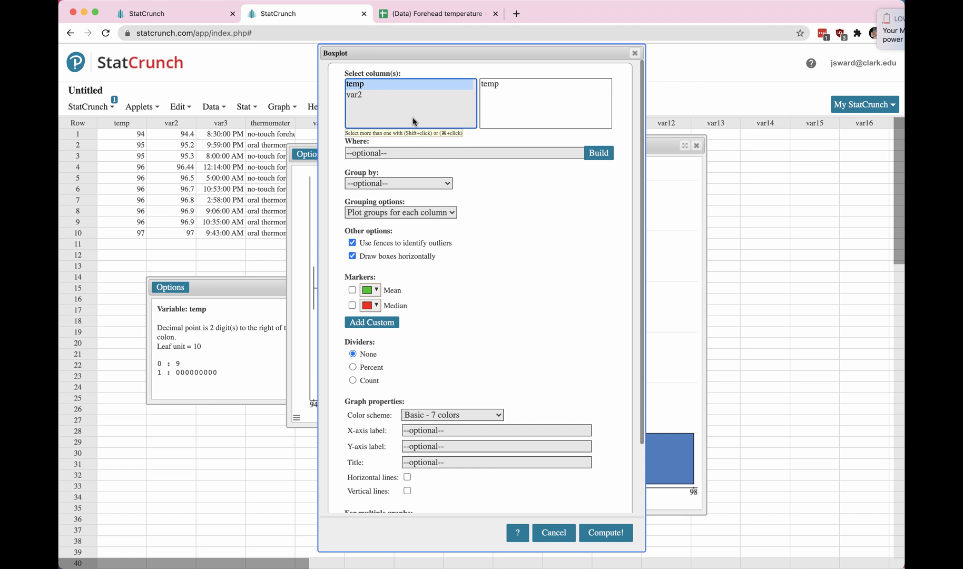
click(398, 183)
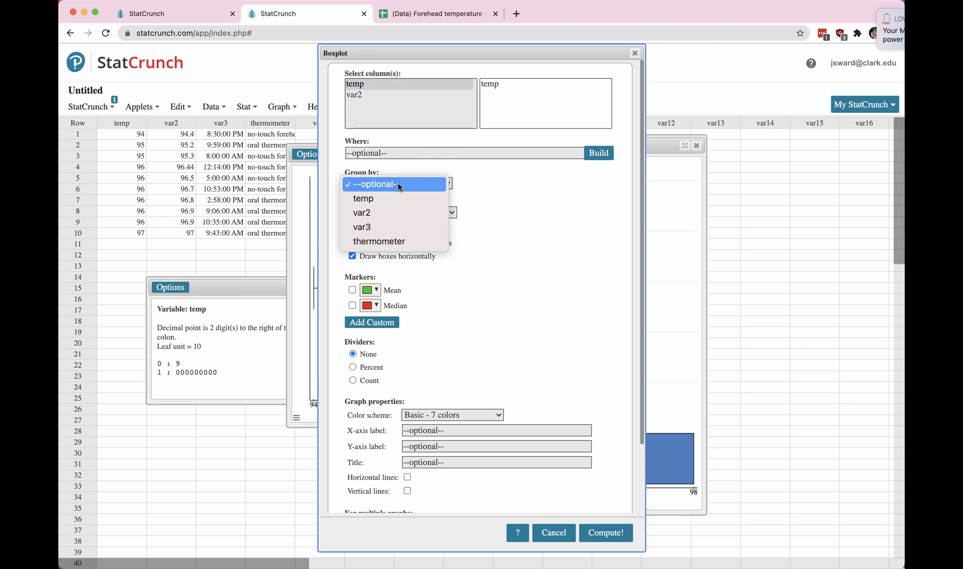
mouse_move(379, 241)
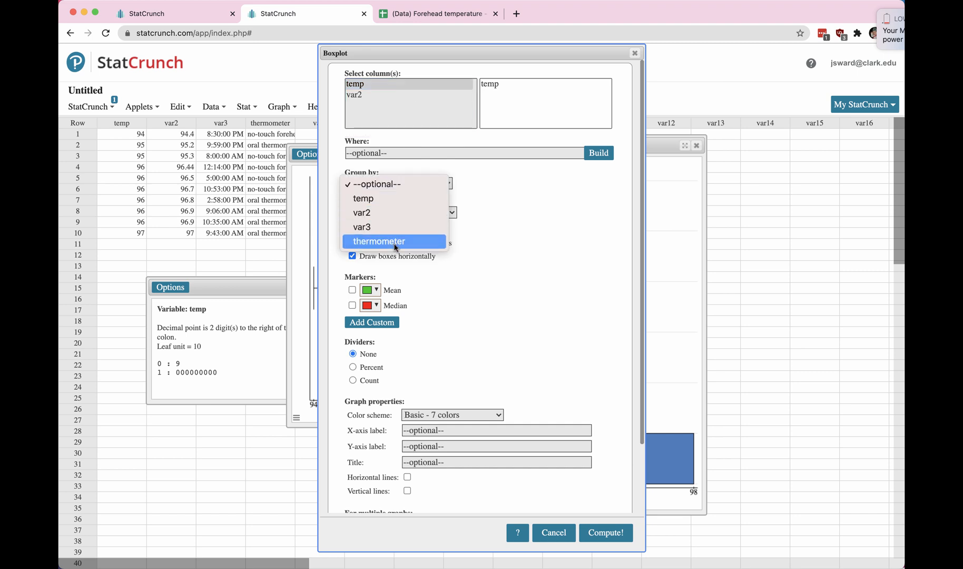
click(378, 241)
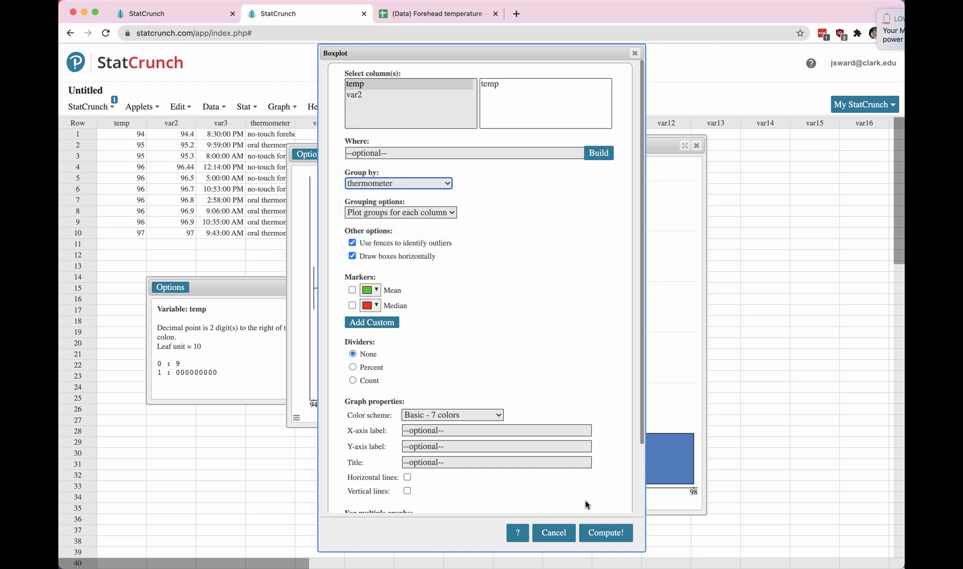
click(604, 534)
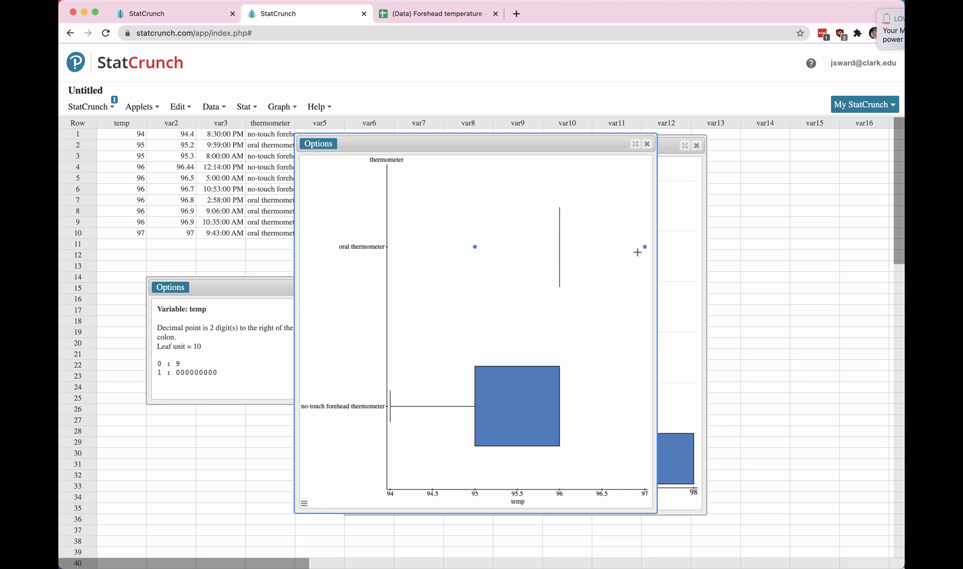
mouse_move(392, 394)
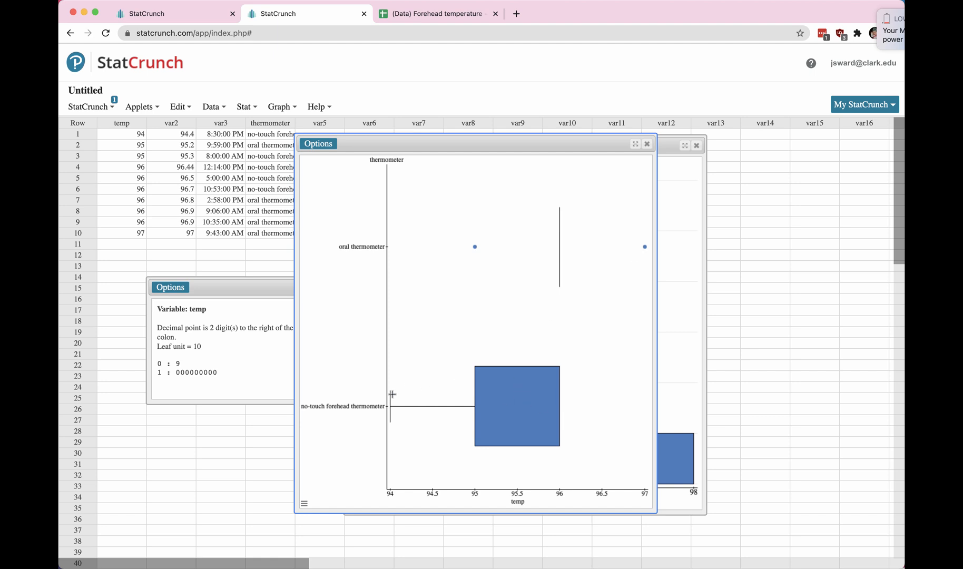
mouse_move(339, 335)
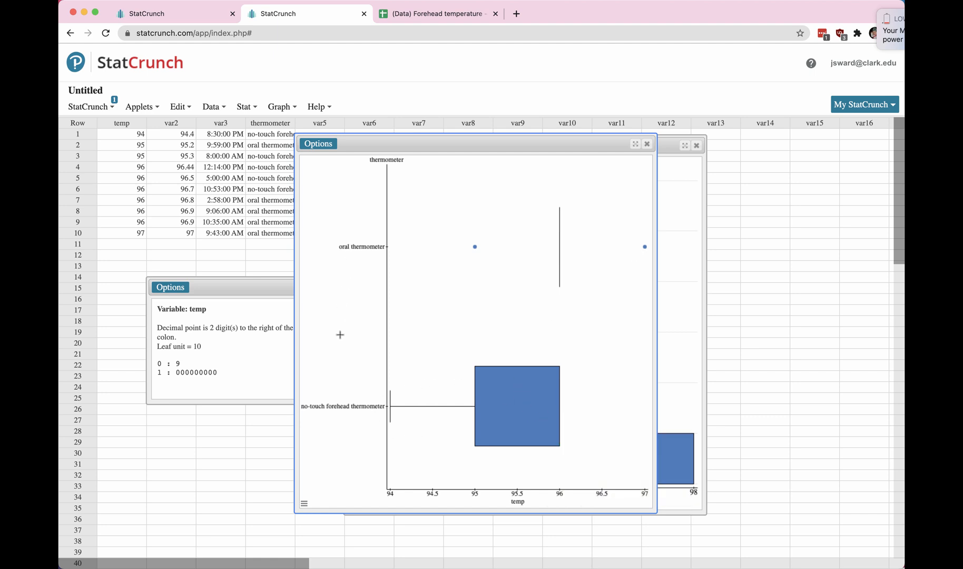
mouse_move(359, 244)
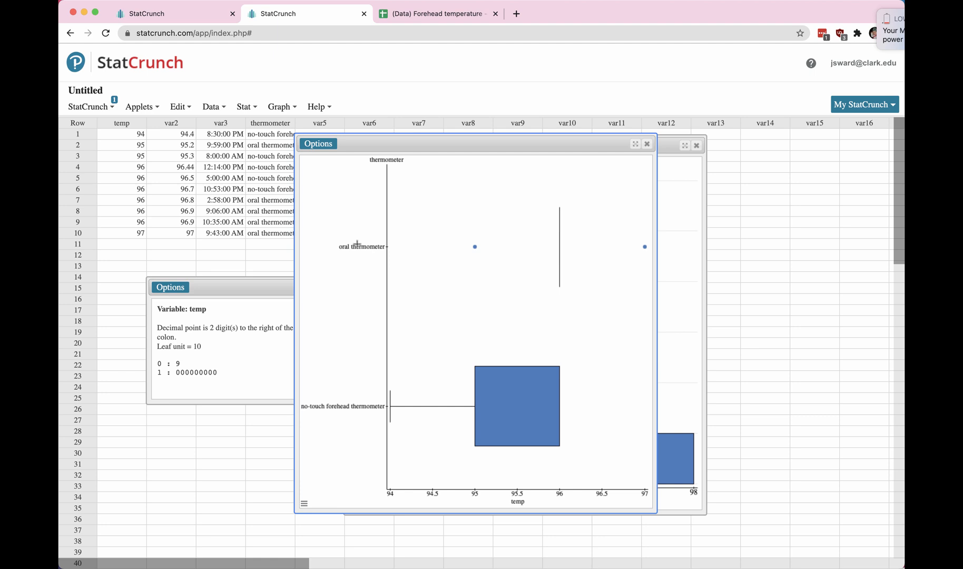
mouse_move(423, 237)
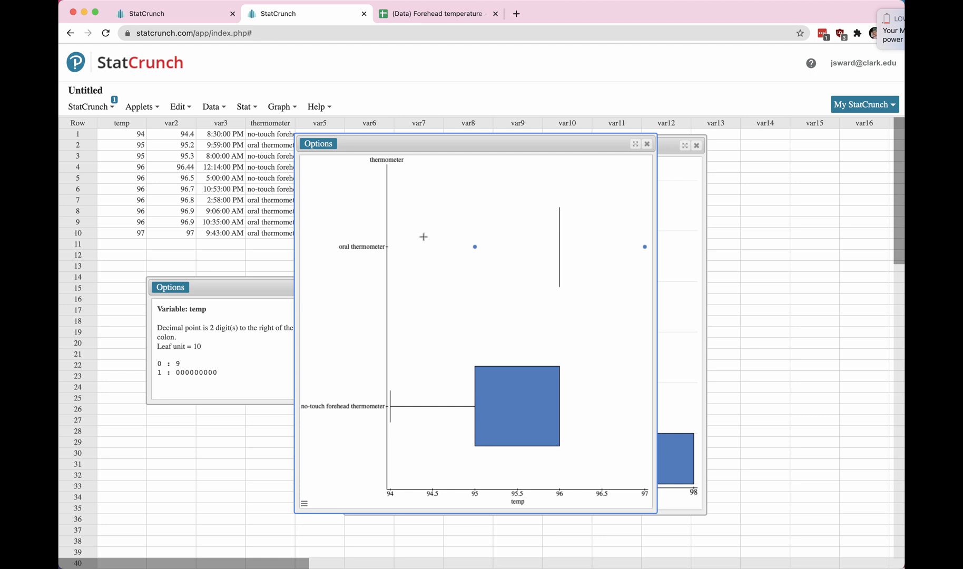
mouse_move(476, 246)
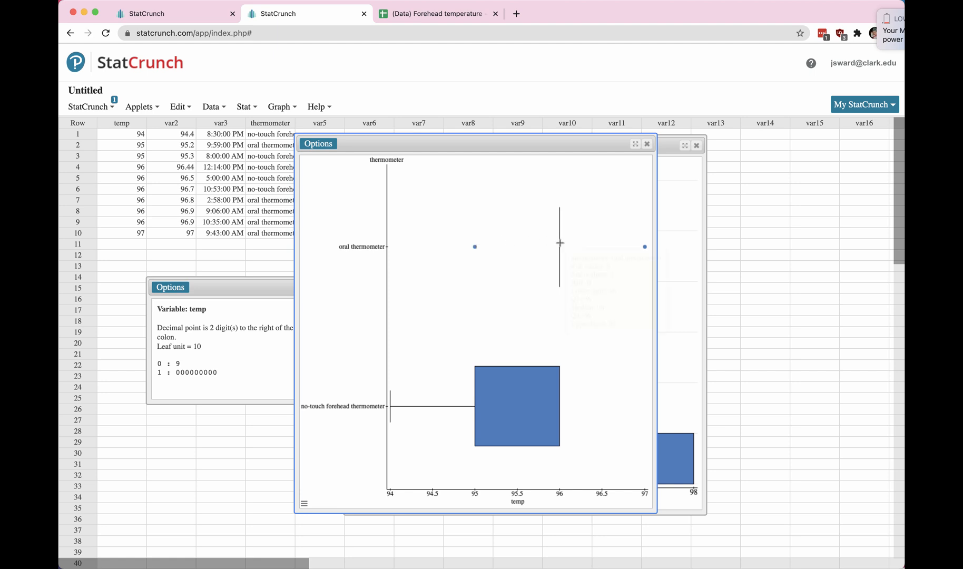
mouse_move(559, 243)
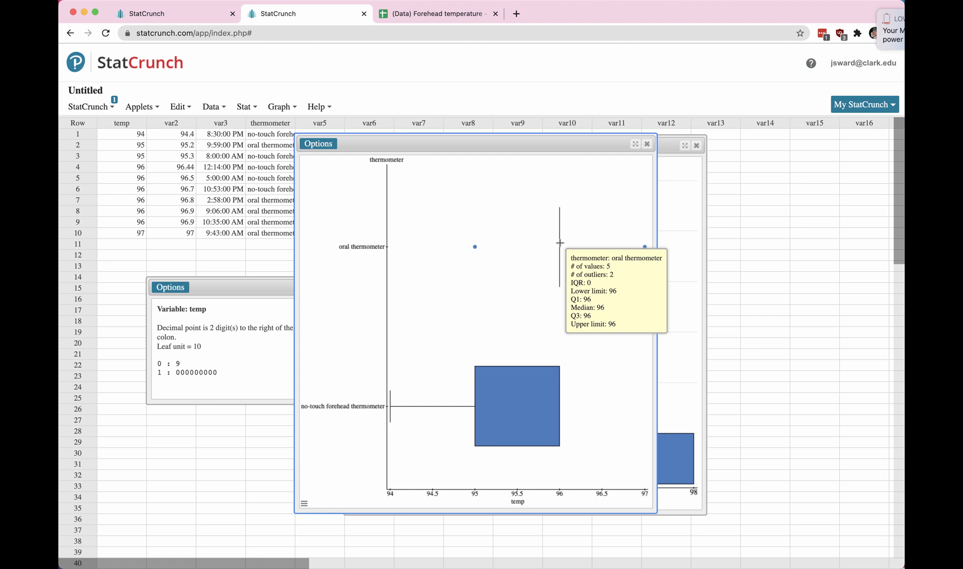
Reopen the Graph menu after reading the oral group's summary (5 values, median 96).
click(280, 106)
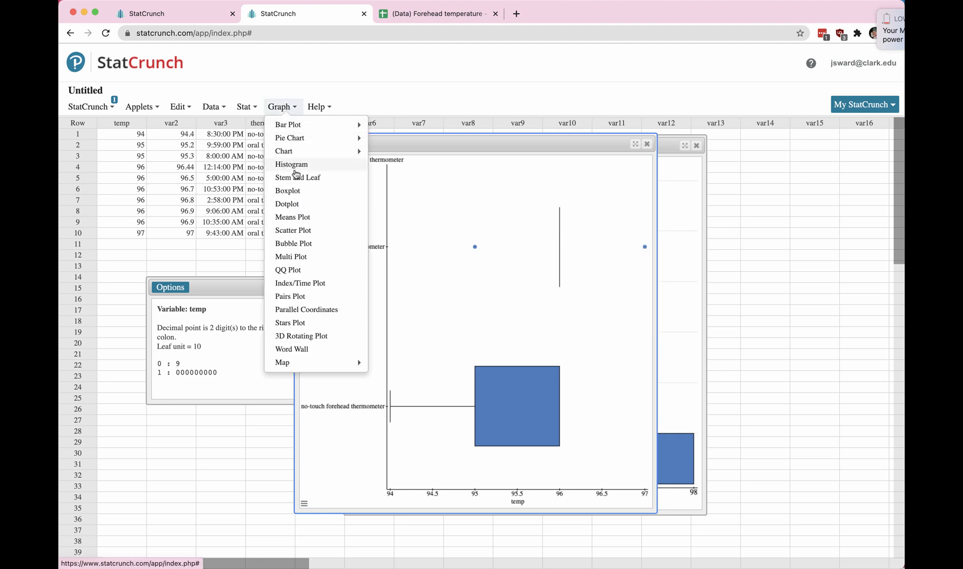
Make a dotplot of temp and move its window down and left over the boxplot.
click(287, 203)
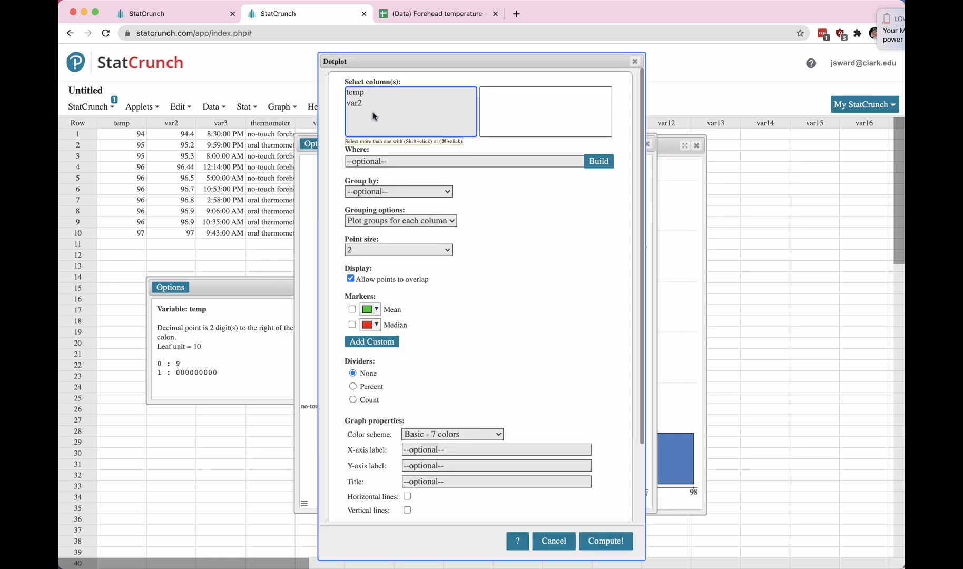
click(354, 91)
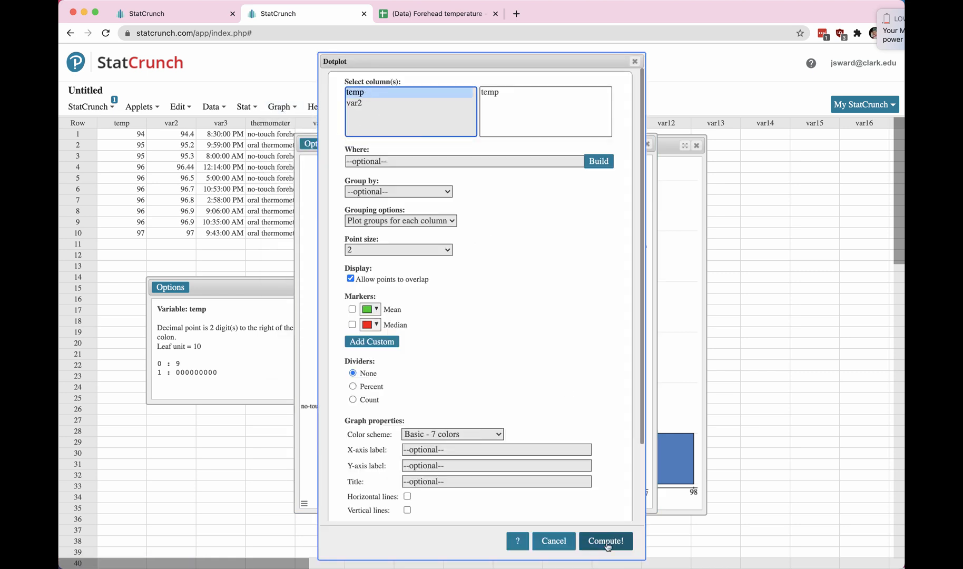
click(605, 541)
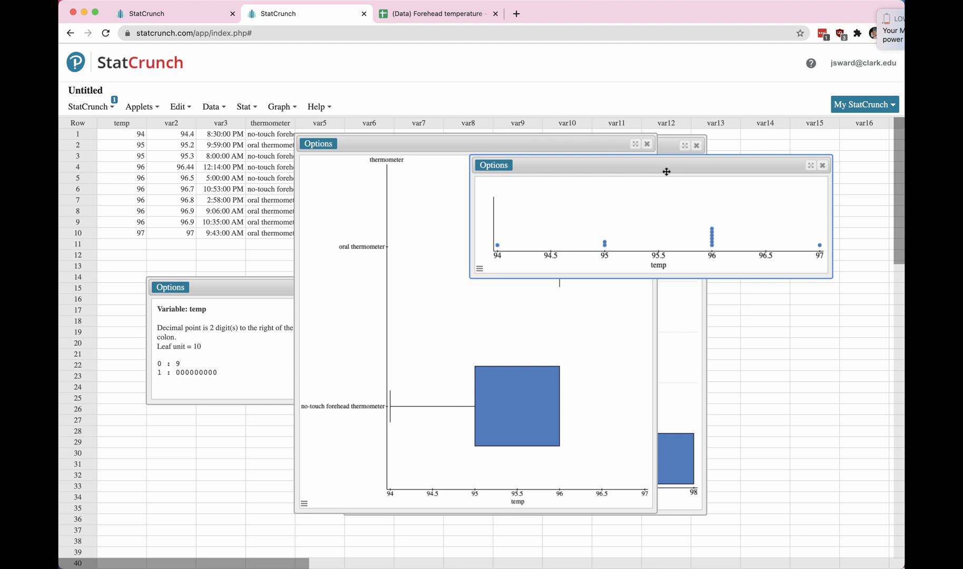
drag(666, 165, 505, 194)
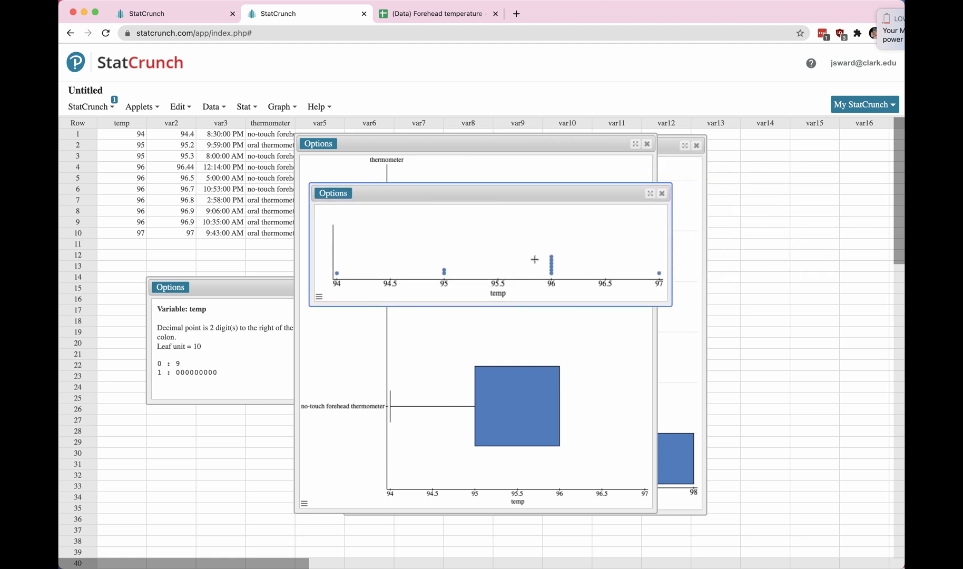
mouse_move(521, 293)
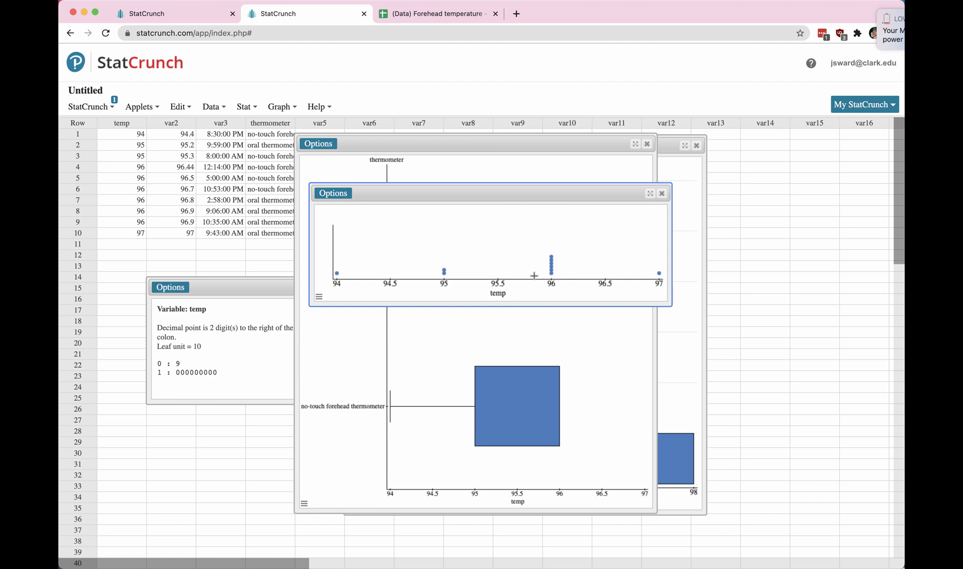
Redraw the temp dotplot with Point size 4.
click(333, 193)
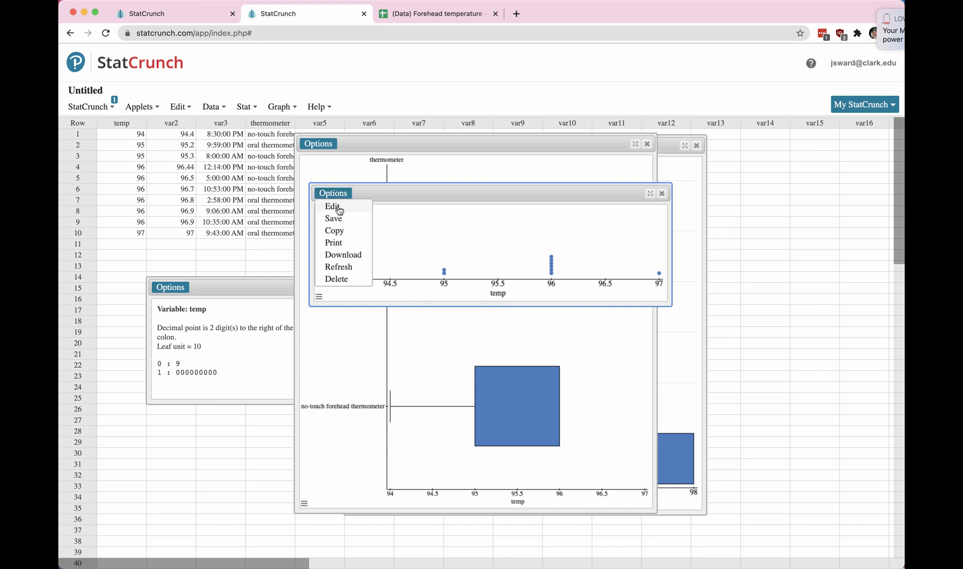
click(332, 205)
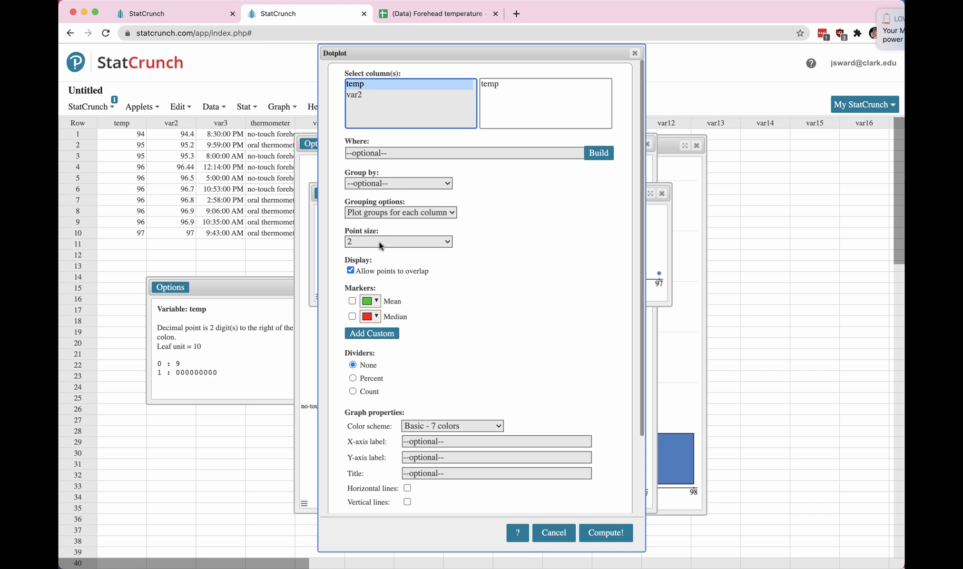
click(398, 241)
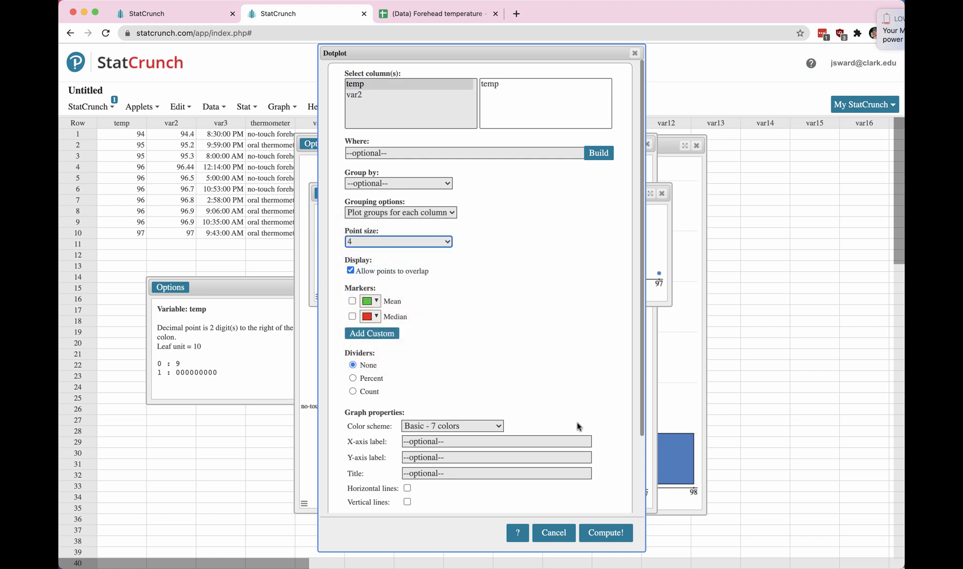
click(605, 533)
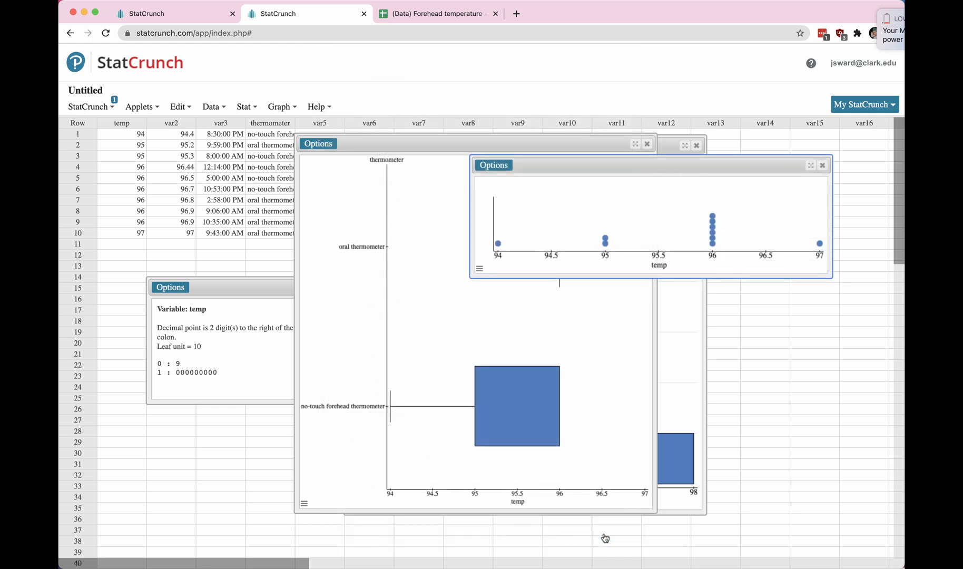
mouse_move(665, 167)
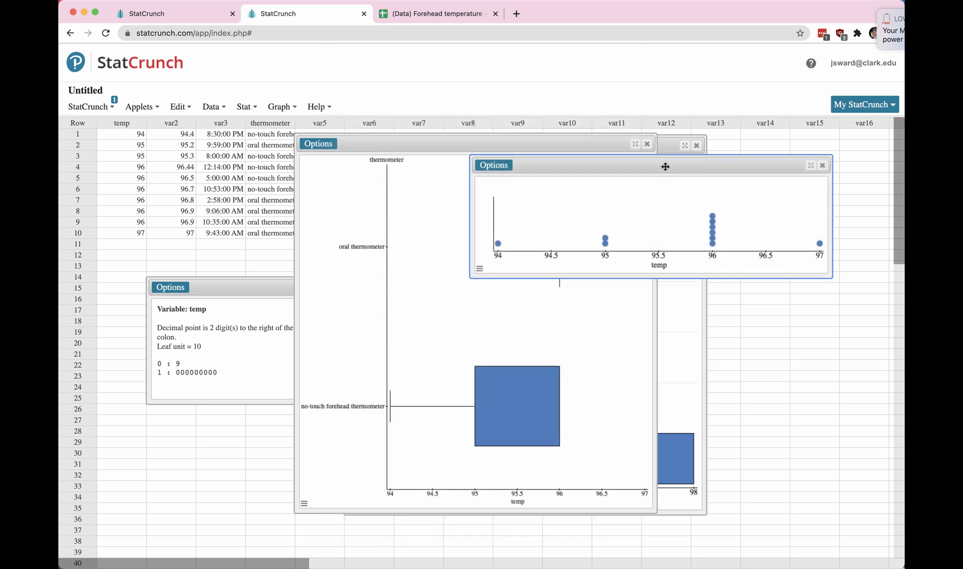
mouse_move(494, 165)
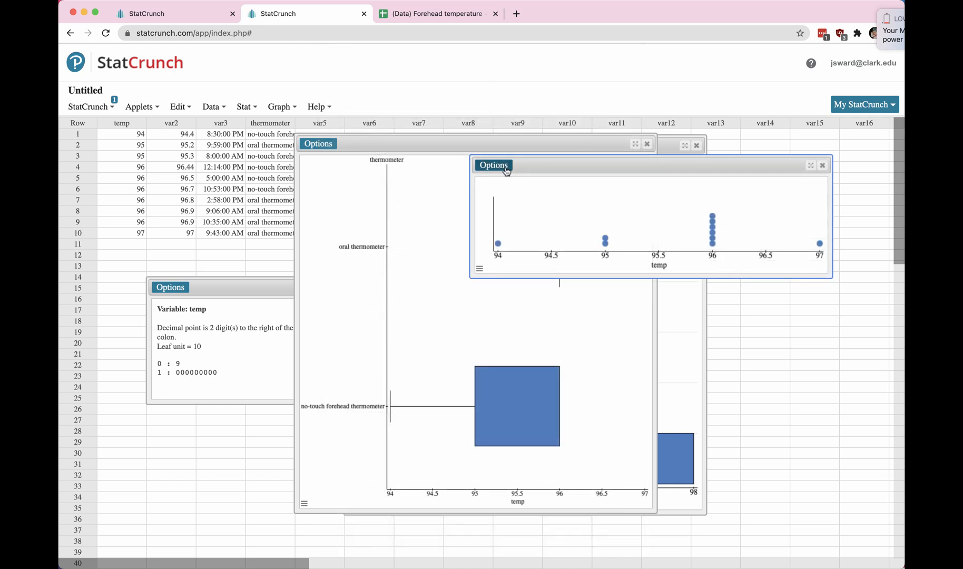
Group the large-point dotplot by thermometer into oral and no-touch forehead rows.
click(494, 164)
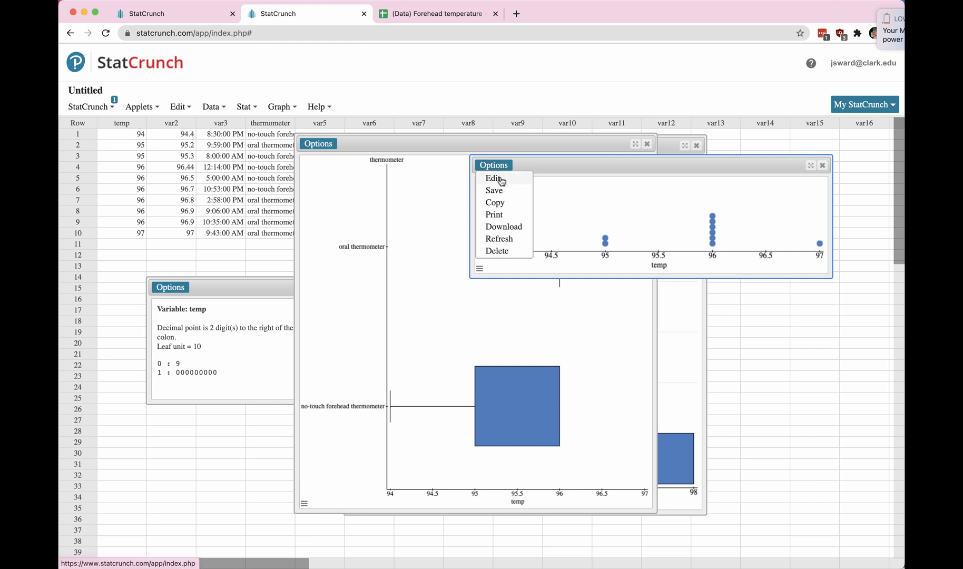
click(492, 178)
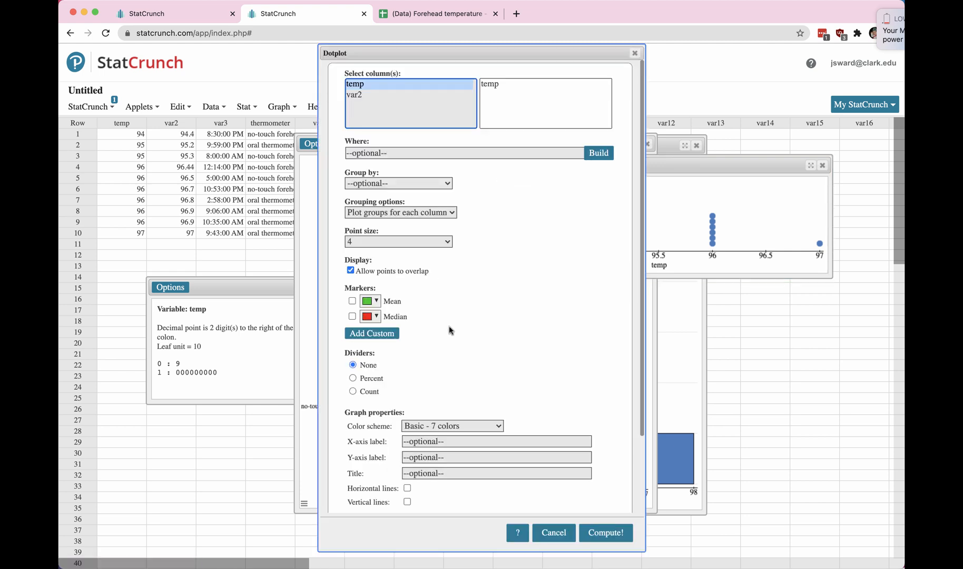
scroll(down, 3)
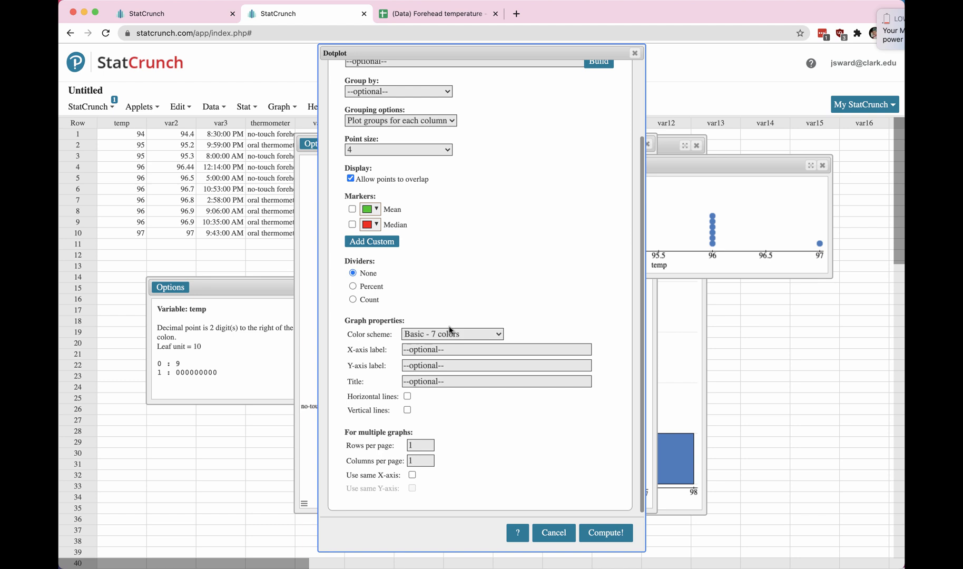
mouse_move(420, 390)
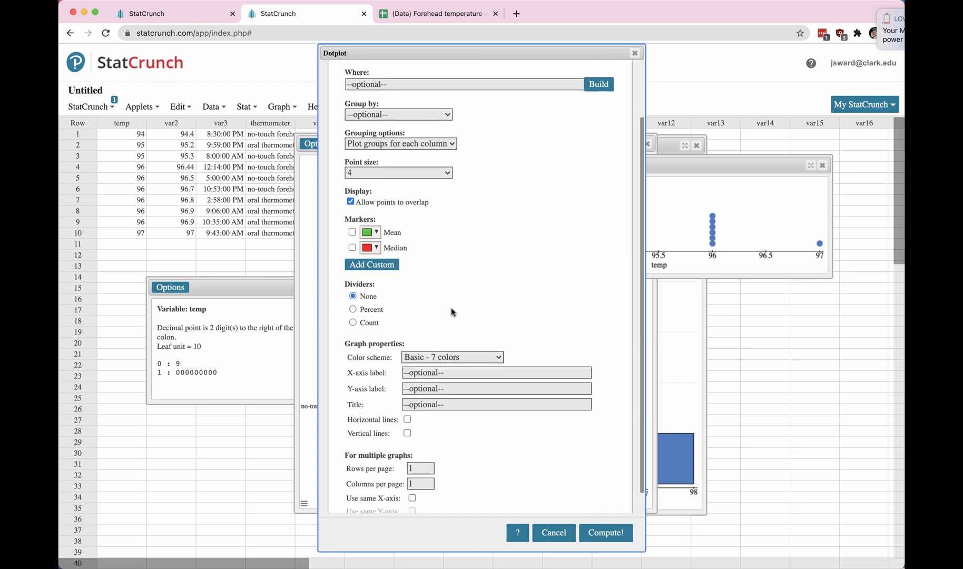
click(398, 113)
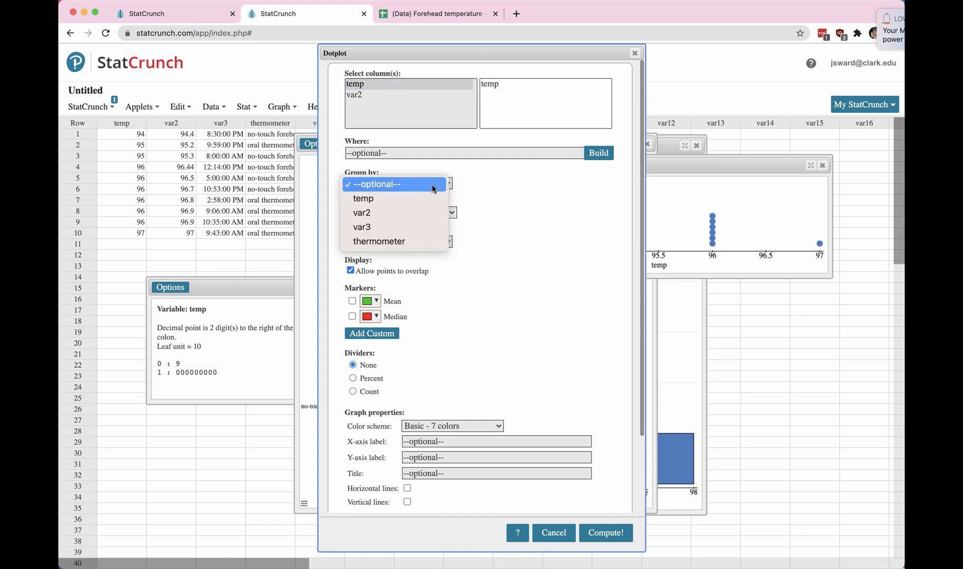
click(377, 183)
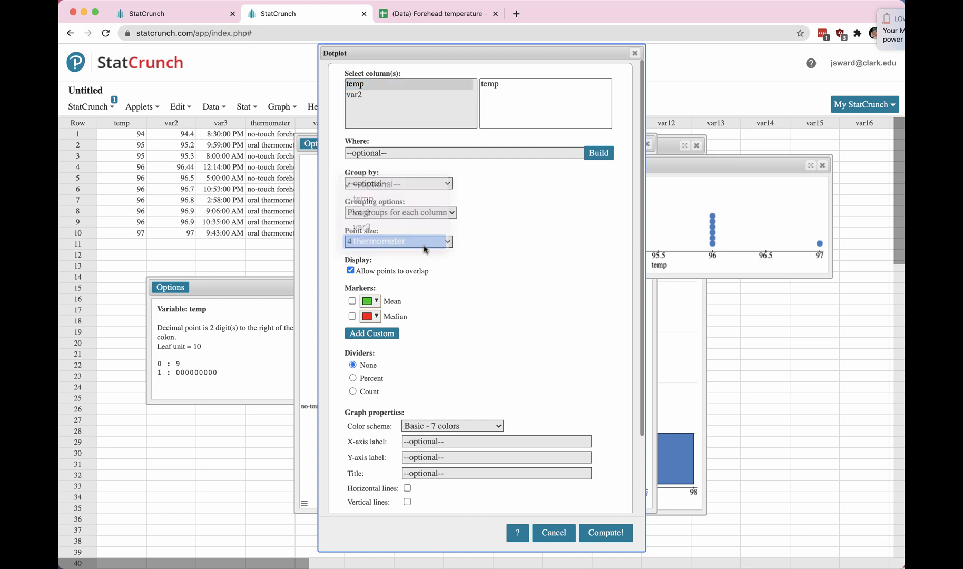
click(605, 532)
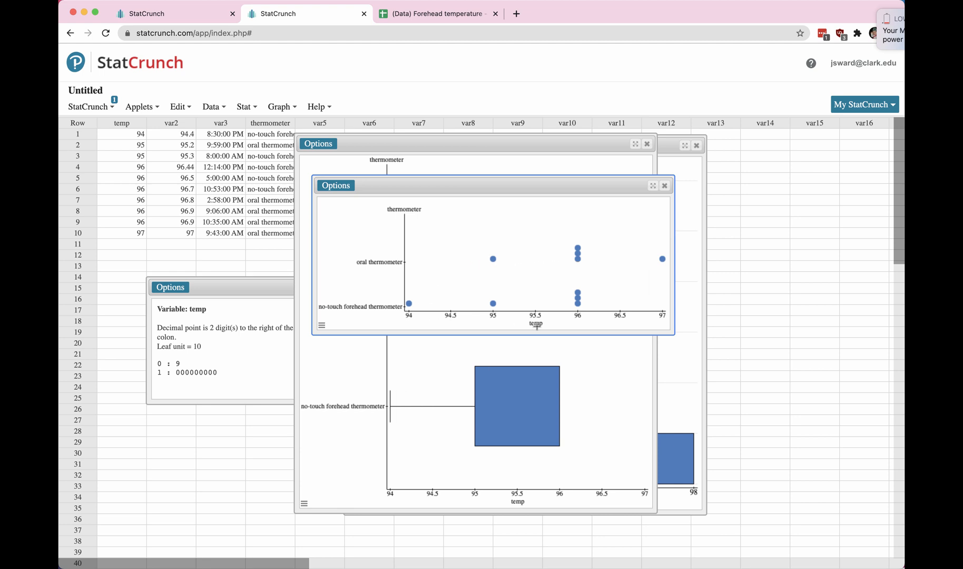
mouse_move(574, 330)
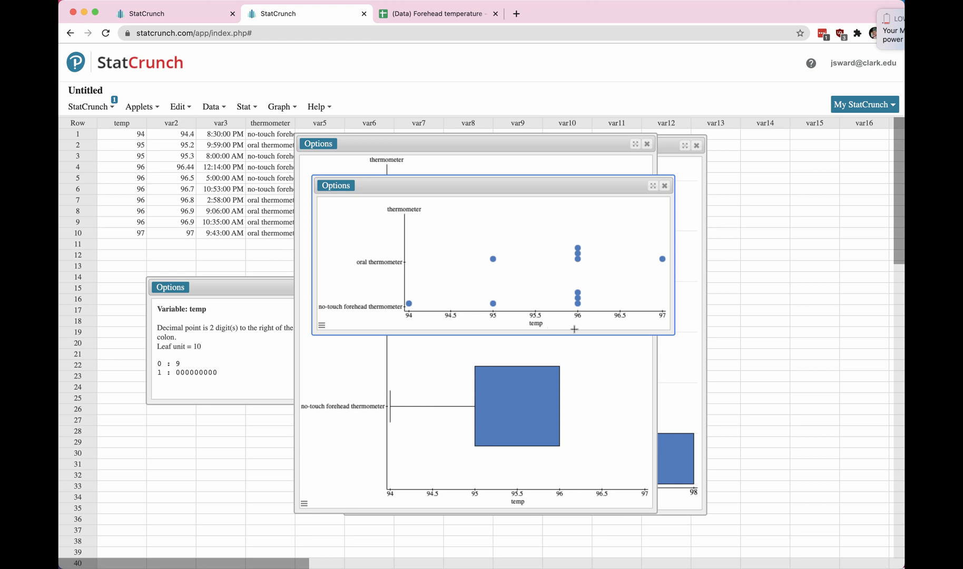